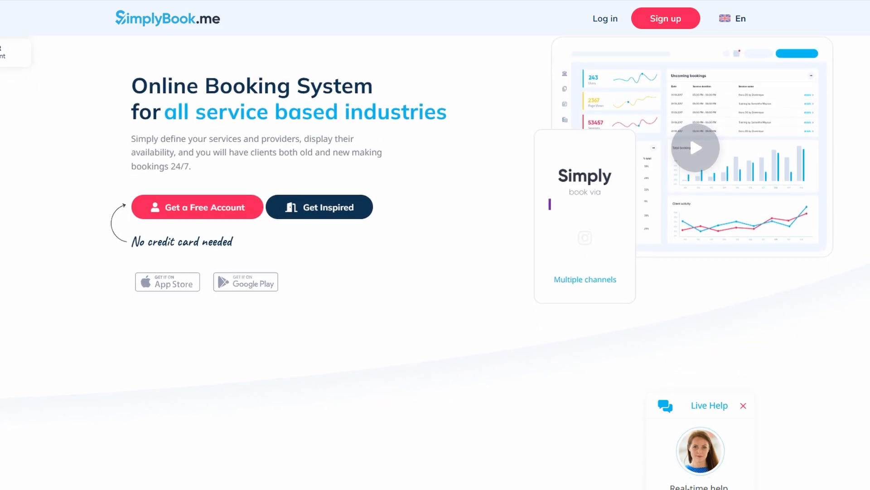
- Scroll the SimplyBook.me homepage, then start a free account and enter the company login
{"action": "scroll", "scroll_direction": "down", "scroll_amount": 3}
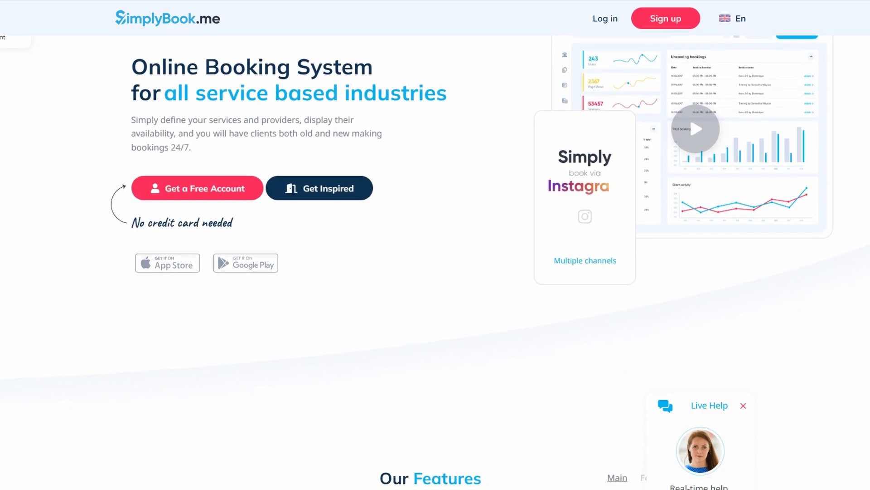
{"action": "scroll", "scroll_direction": "down", "scroll_amount": 3}
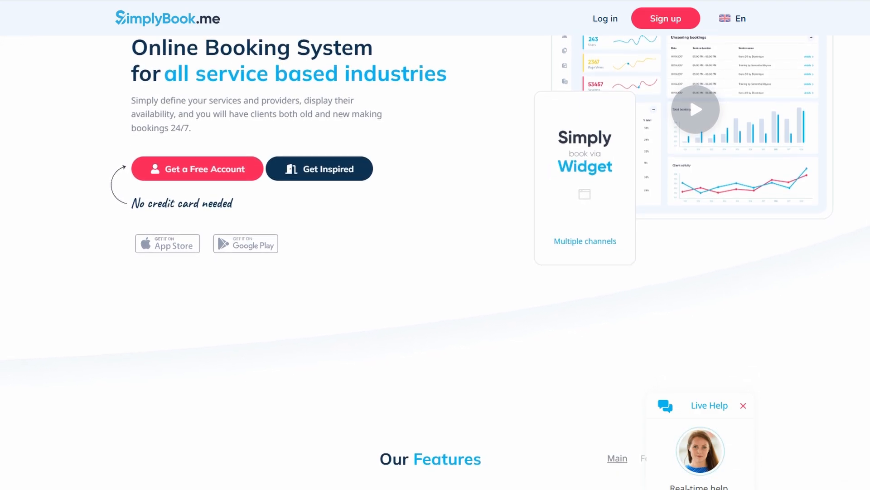
{"action": "scroll", "scroll_direction": "down", "scroll_amount": 3}
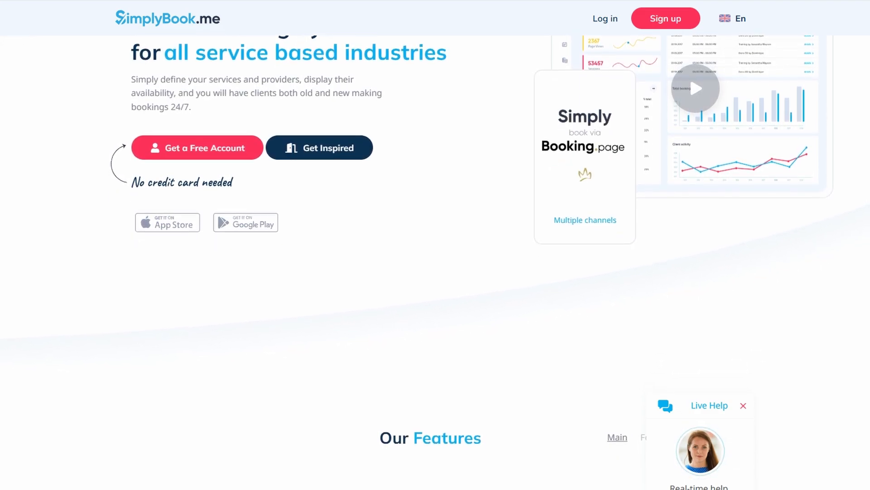
{"action": "scroll", "scroll_direction": "down", "scroll_amount": 3}
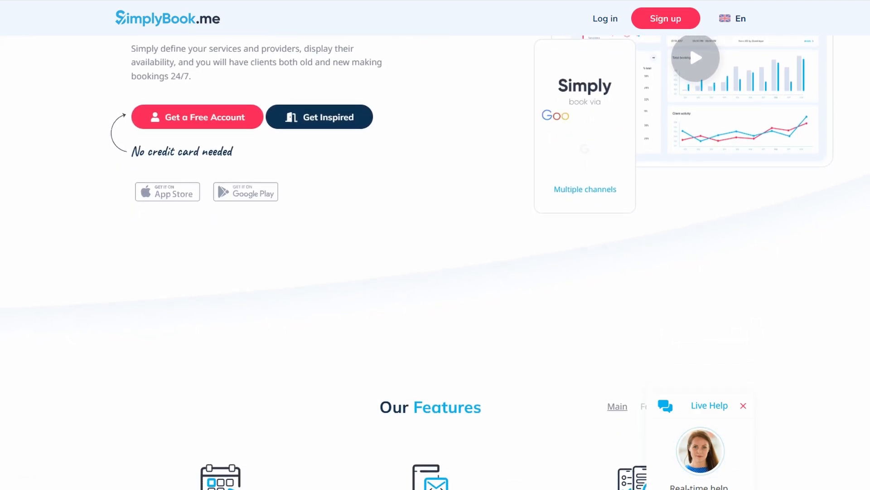
{"action": "scroll", "scroll_direction": "down", "scroll_amount": 3}
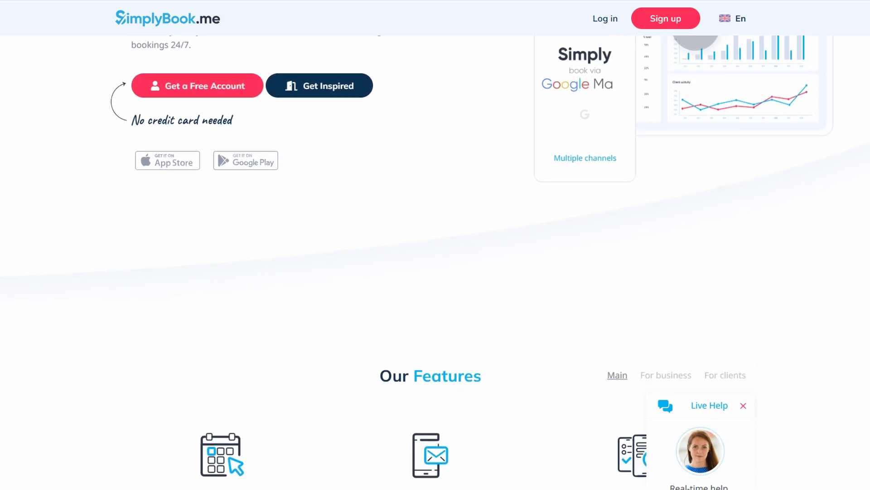
{"action": "scroll", "scroll_direction": "down", "scroll_amount": 3}
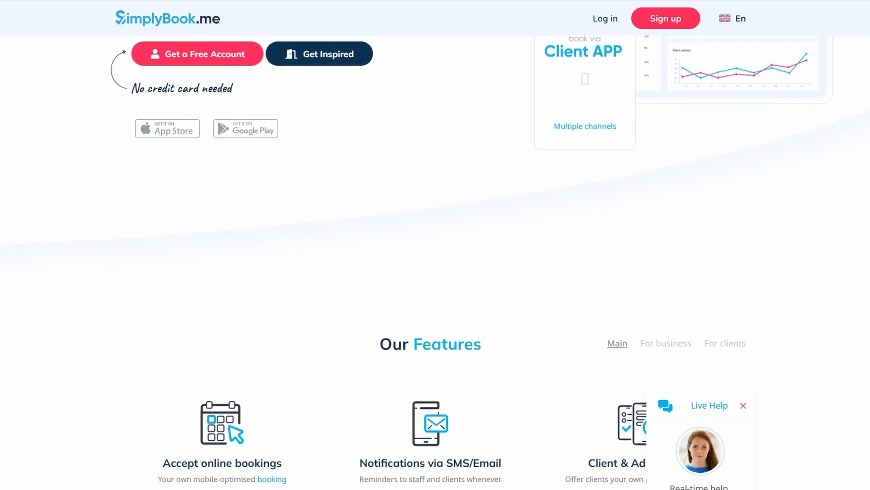
{"action": "scroll", "scroll_direction": "down", "scroll_amount": 3}
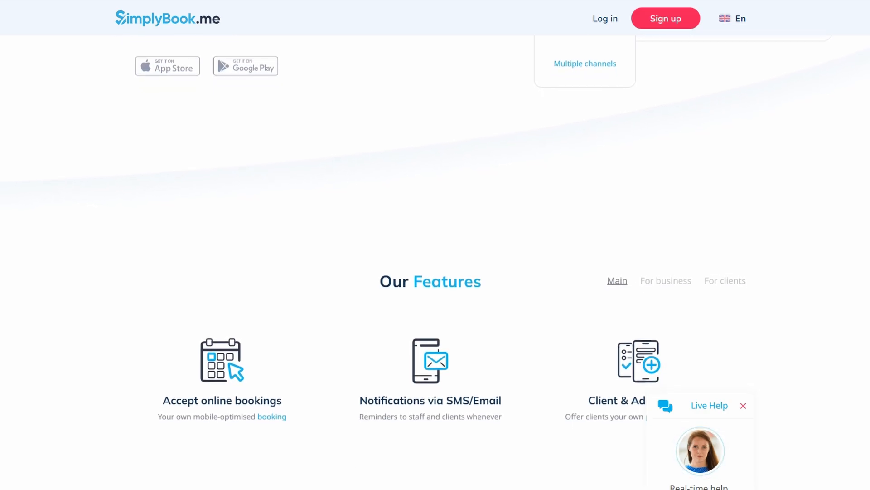
{"action": "scroll", "scroll_direction": "down", "scroll_amount": 3}
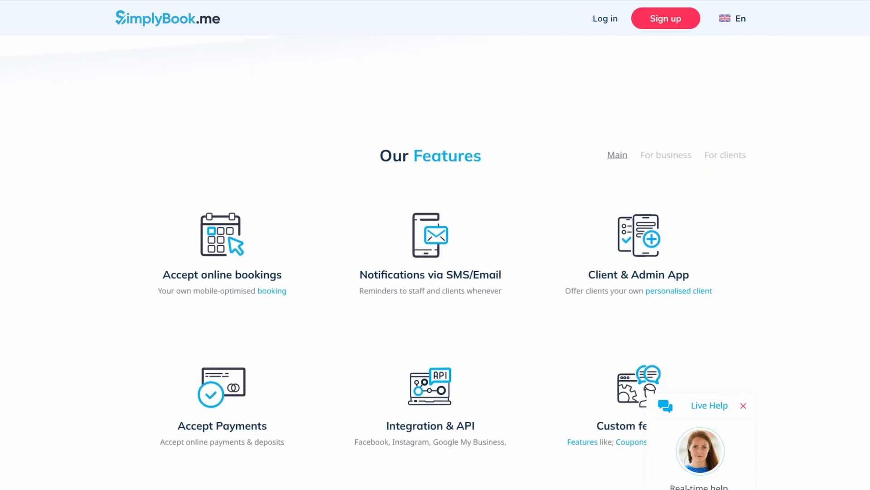
{"action": "scroll", "scroll_direction": "down", "scroll_amount": 3}
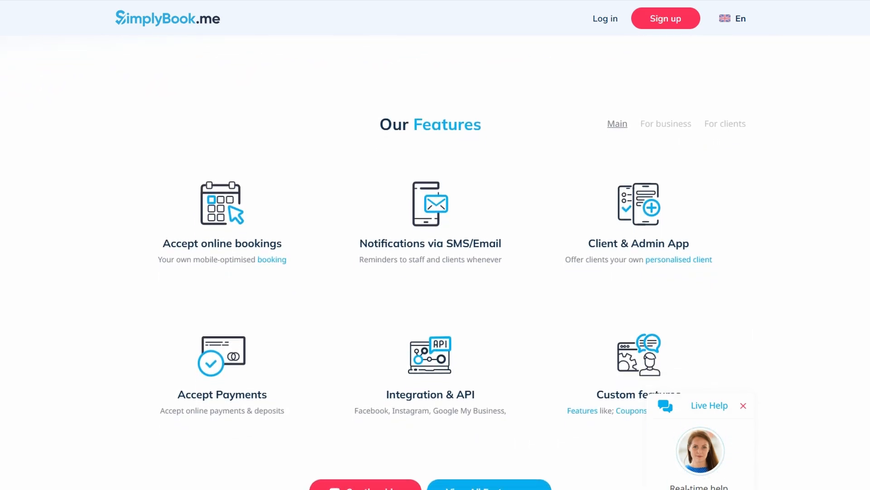
{"action": "scroll", "scroll_direction": "down", "scroll_amount": 3}
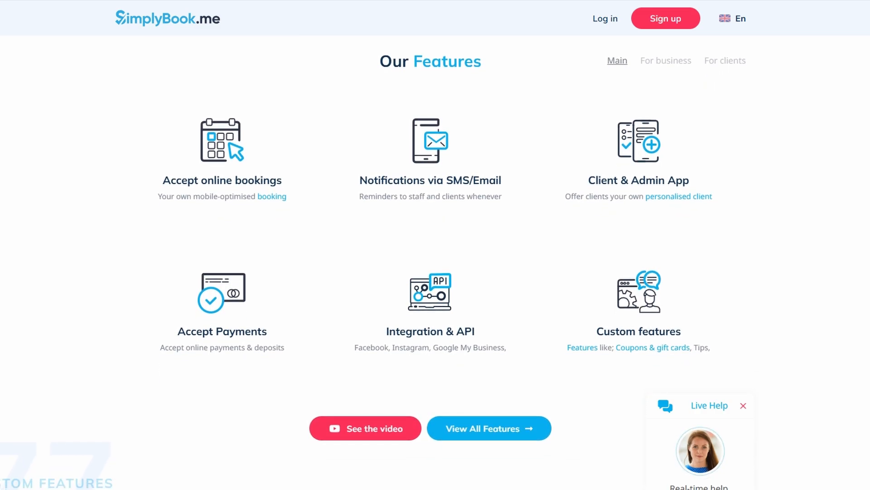
{"action": "scroll", "scroll_direction": "down", "scroll_amount": 3}
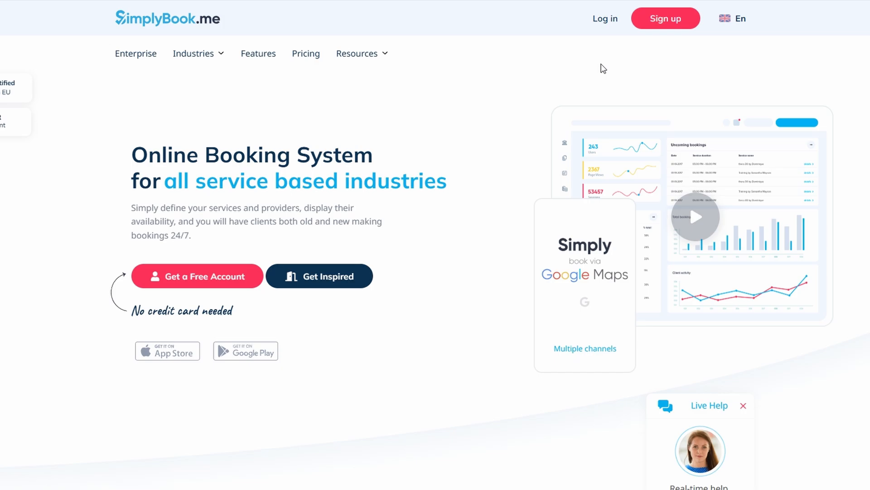
{"action": "left_click", "coordinate": [665, 19]}
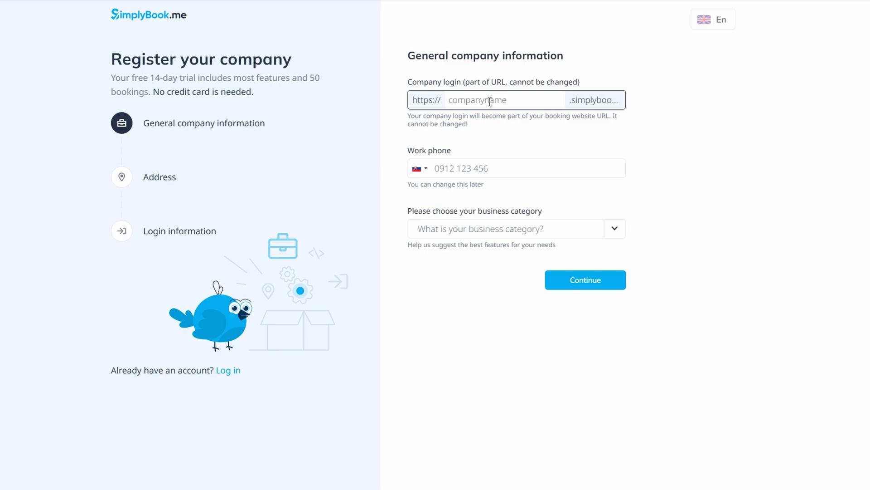
{"action": "left_click", "coordinate": [584, 279]}
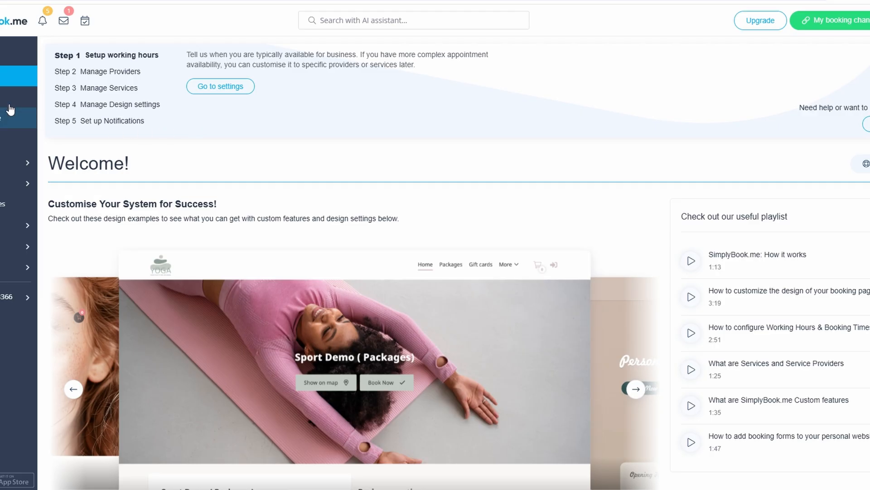
{"action": "mouse_move", "coordinate": [221, 108]}
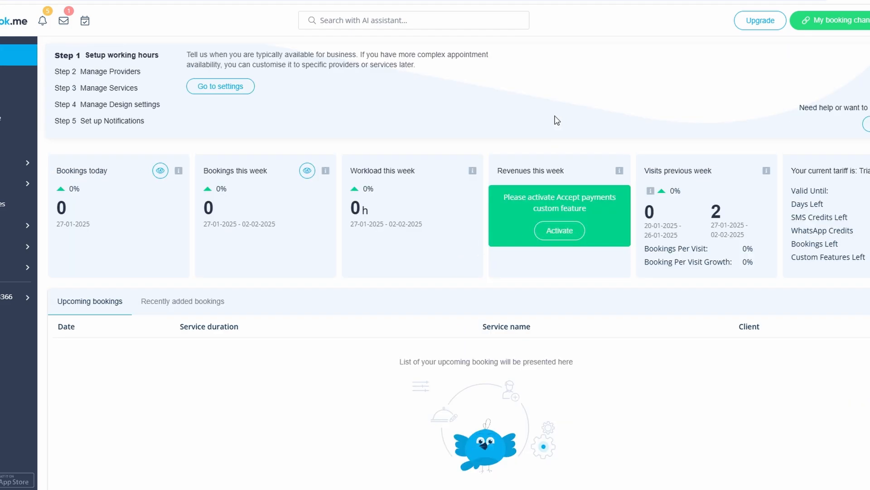
- Show the My booking channels options from the dashboard
{"action": "left_click", "coordinate": [843, 21]}
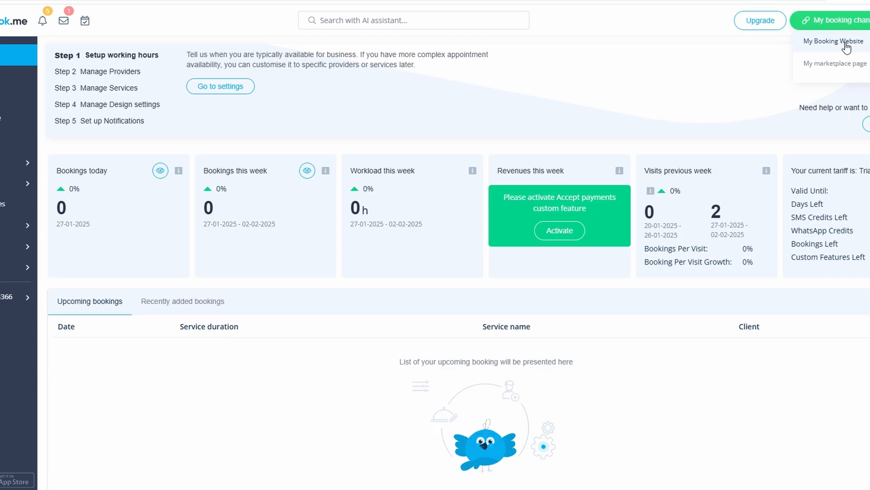
{"action": "left_click", "coordinate": [832, 41]}
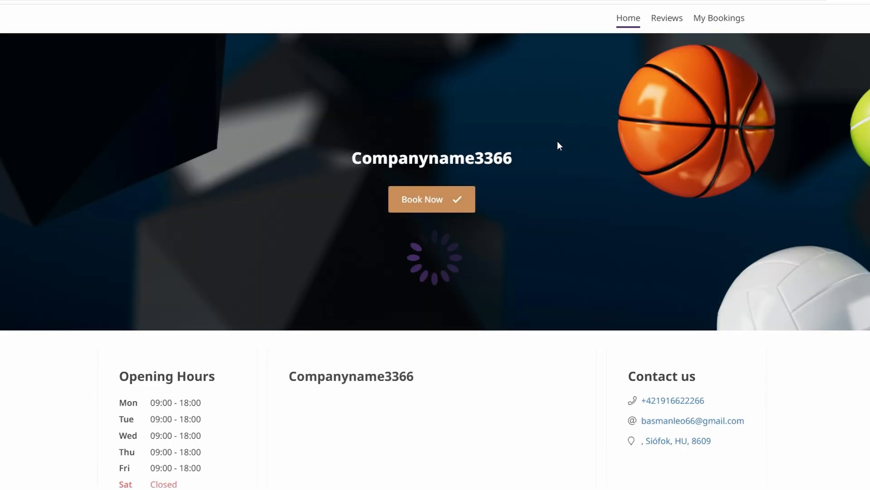
{"action": "scroll", "scroll_direction": "down", "scroll_amount": 3}
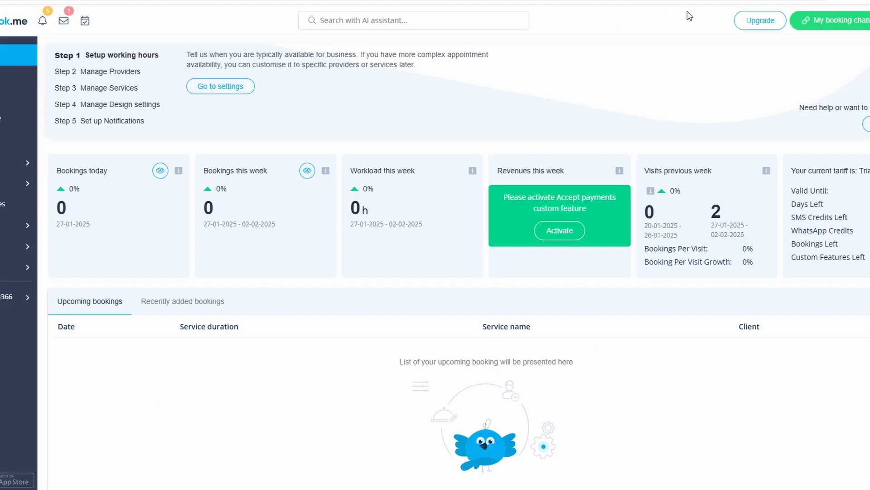
{"action": "mouse_move", "coordinate": [384, 115]}
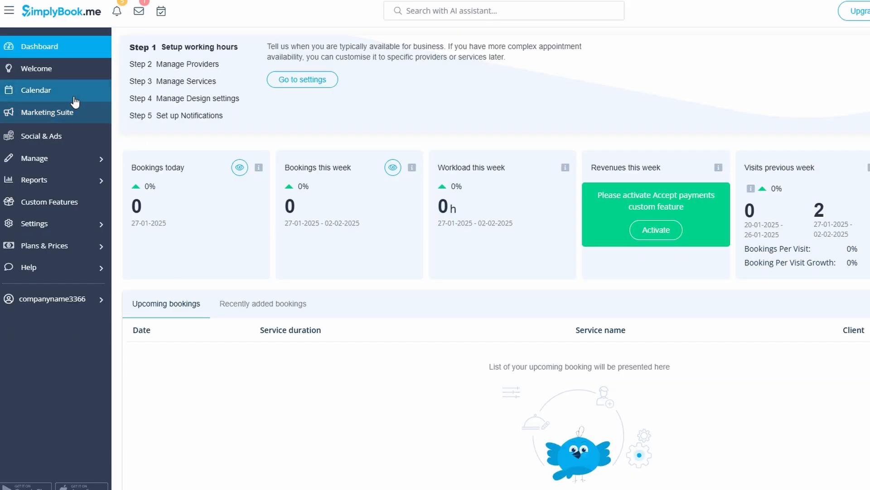
- View the empty 27-01-2025 provider calendar and dismiss a new booking without saving
{"action": "left_click", "coordinate": [36, 90]}
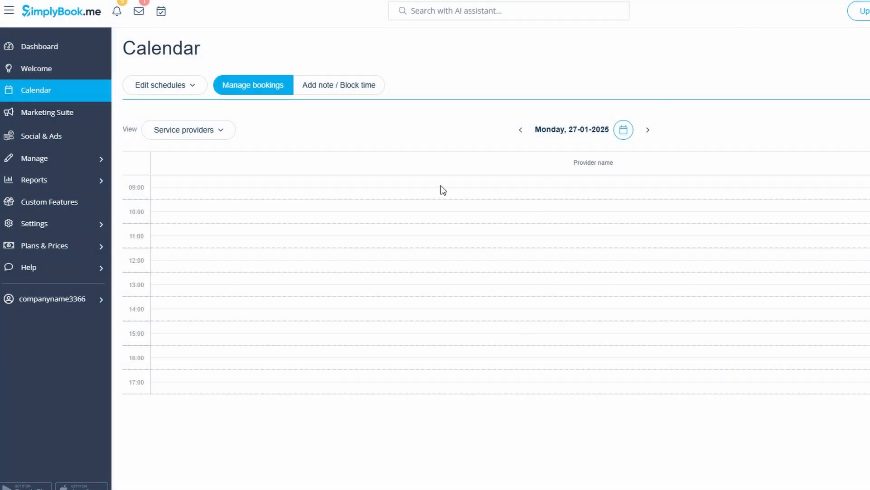
{"action": "mouse_move", "coordinate": [450, 246]}
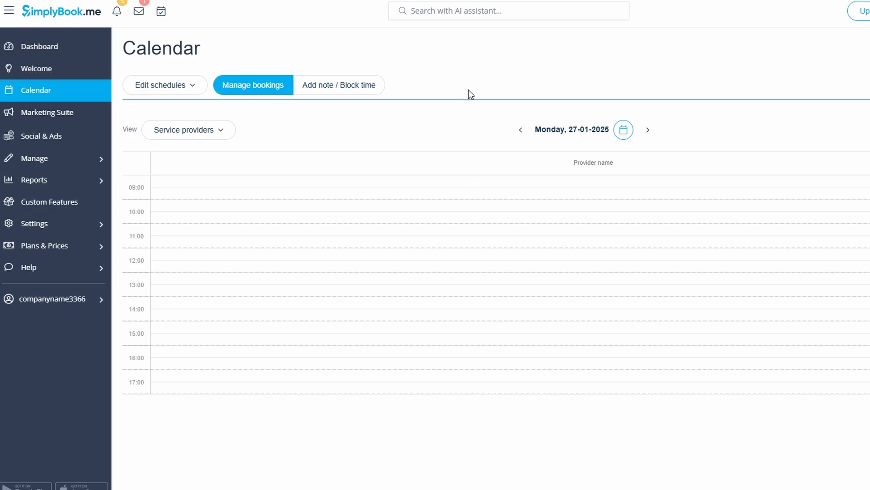
{"action": "mouse_move", "coordinate": [408, 174]}
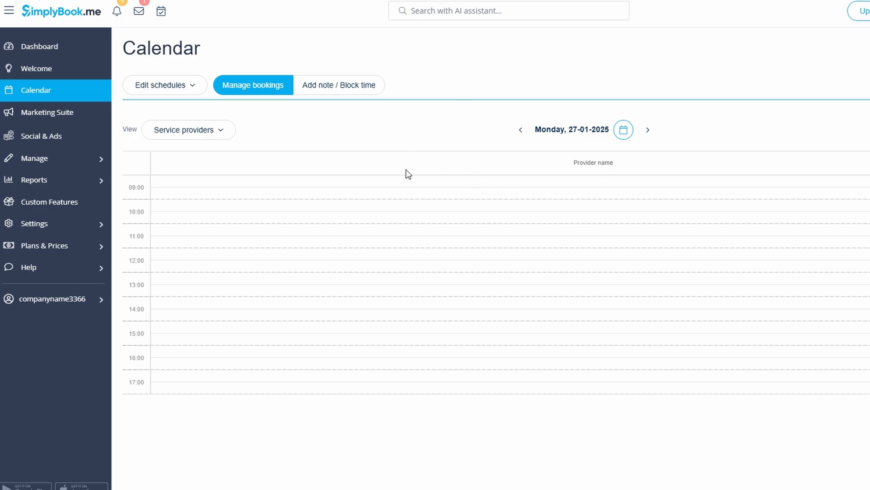
{"action": "mouse_move", "coordinate": [733, 157]}
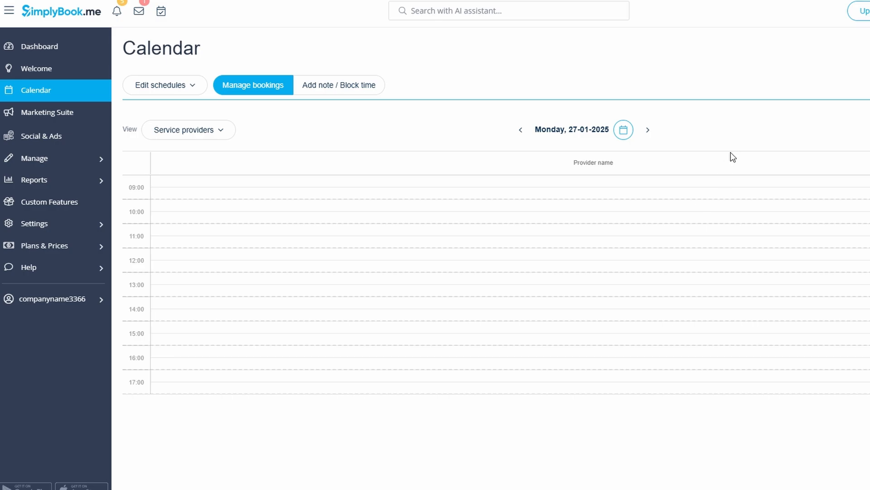
{"action": "mouse_move", "coordinate": [356, 278]}
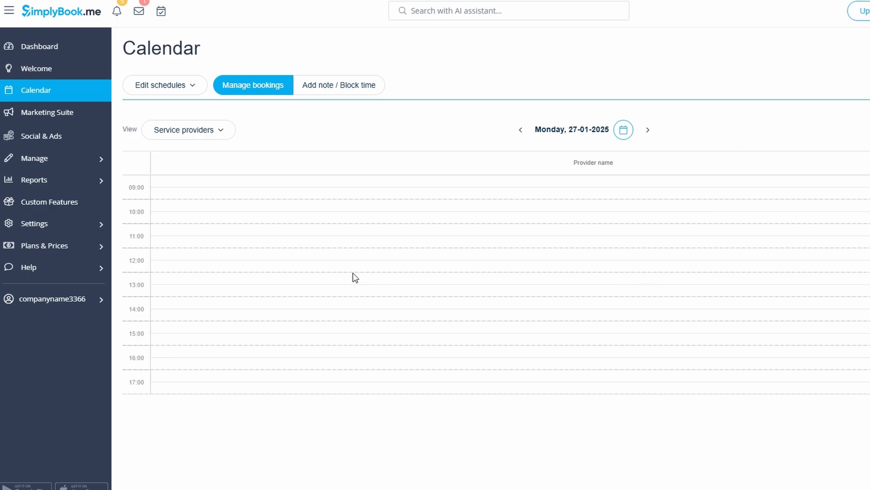
{"action": "mouse_move", "coordinate": [449, 253]}
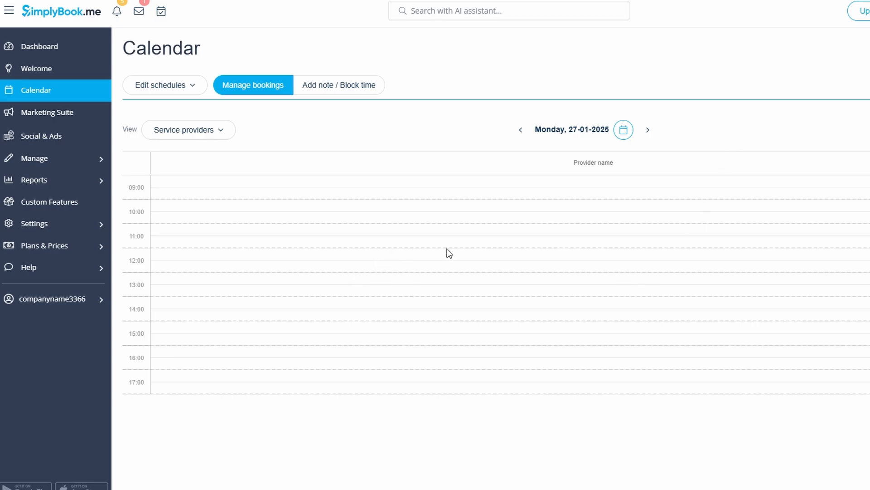
{"action": "mouse_move", "coordinate": [440, 212]}
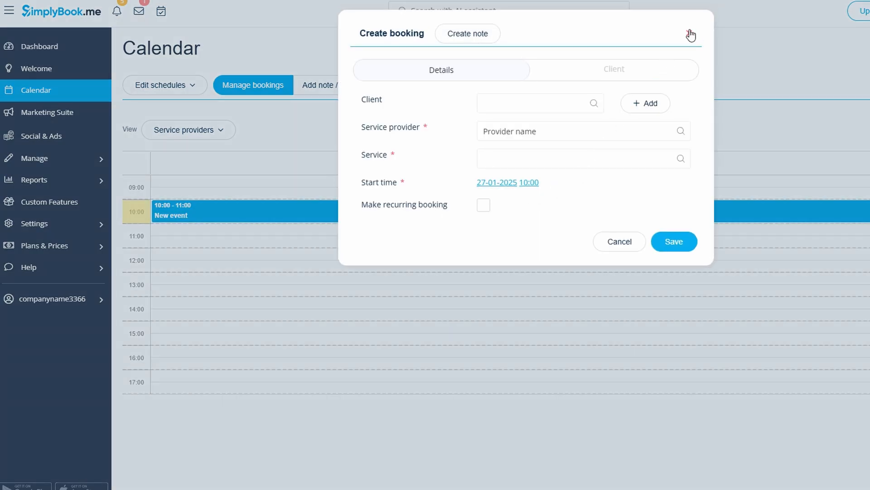
{"action": "left_click", "coordinate": [690, 34]}
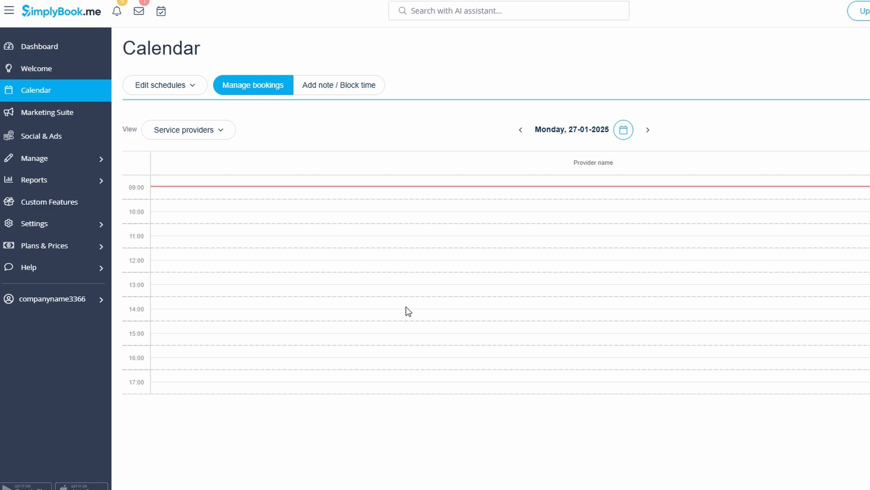
{"action": "mouse_move", "coordinate": [39, 158]}
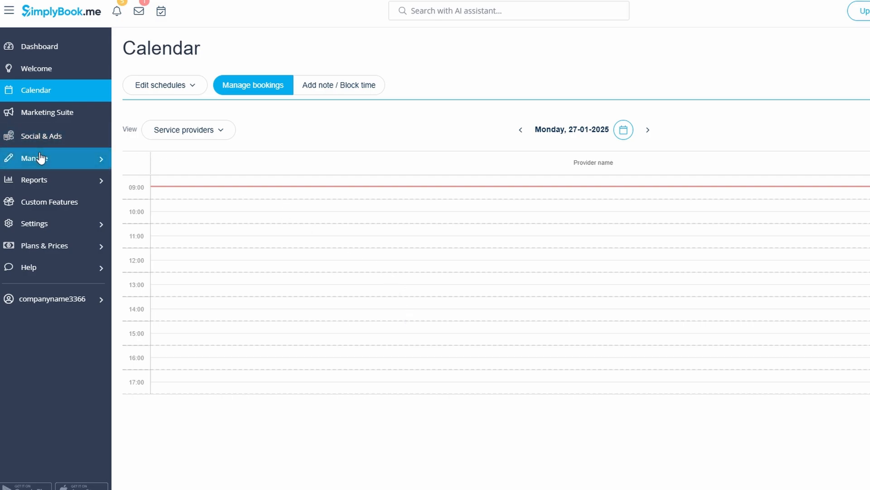
- Open the Manage menu listing services, service providers, clients and users
{"action": "left_click", "coordinate": [34, 158]}
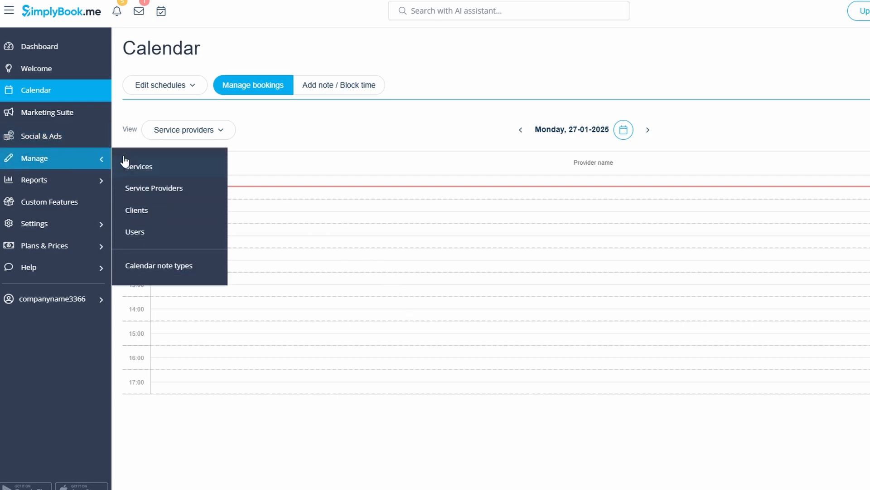
{"action": "mouse_move", "coordinate": [153, 188]}
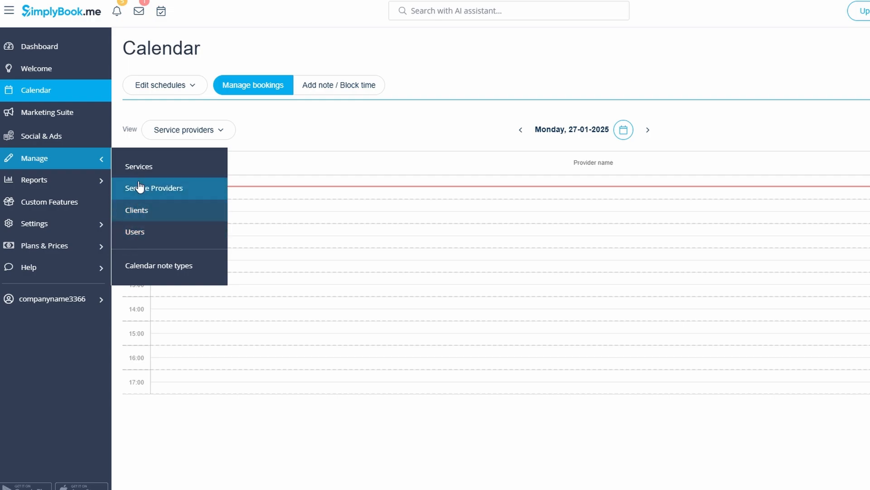
{"action": "mouse_move", "coordinate": [148, 210]}
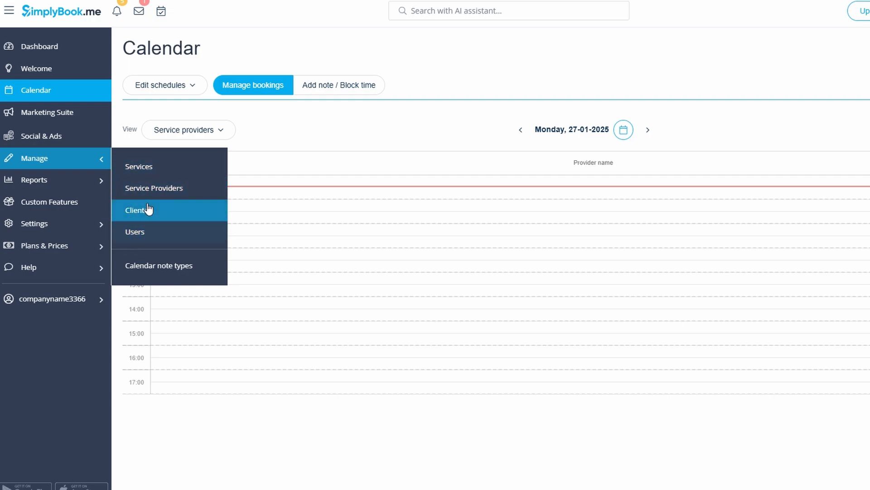
{"action": "mouse_move", "coordinate": [146, 167]}
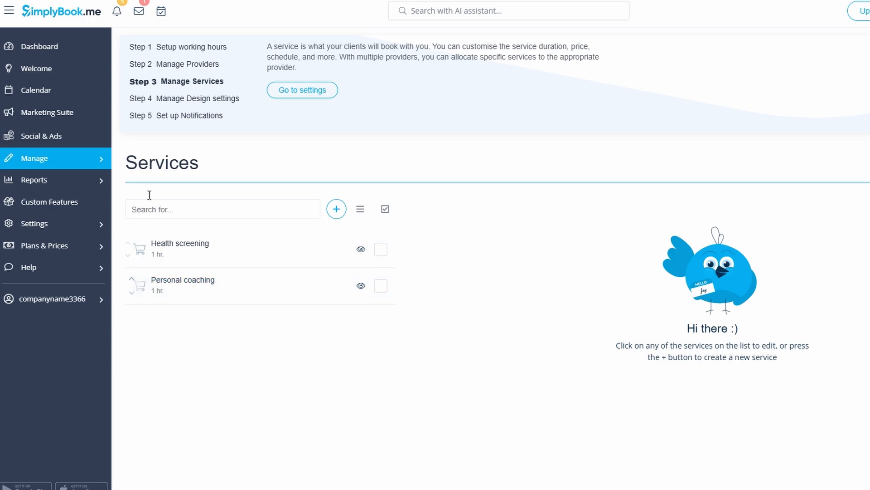
- Go to Service Providers under Manage, showing the single Provider name entry
{"action": "left_click", "coordinate": [35, 158]}
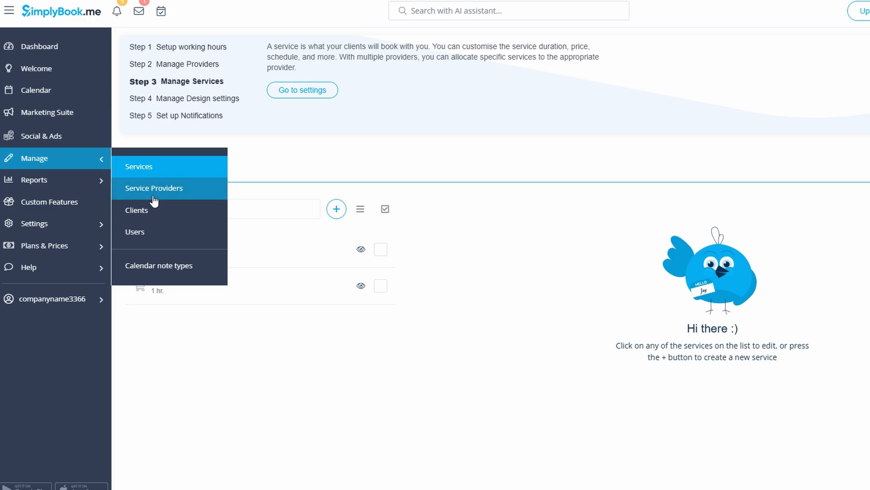
{"action": "left_click", "coordinate": [154, 187]}
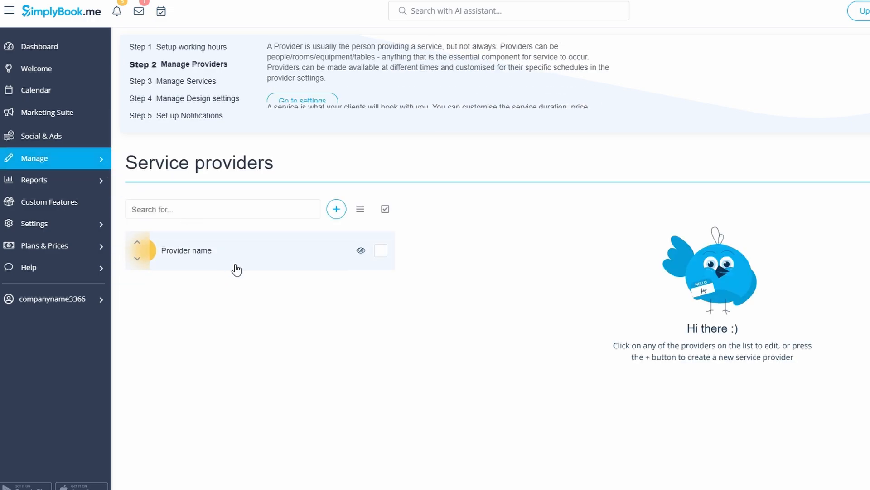
{"action": "mouse_move", "coordinate": [254, 228]}
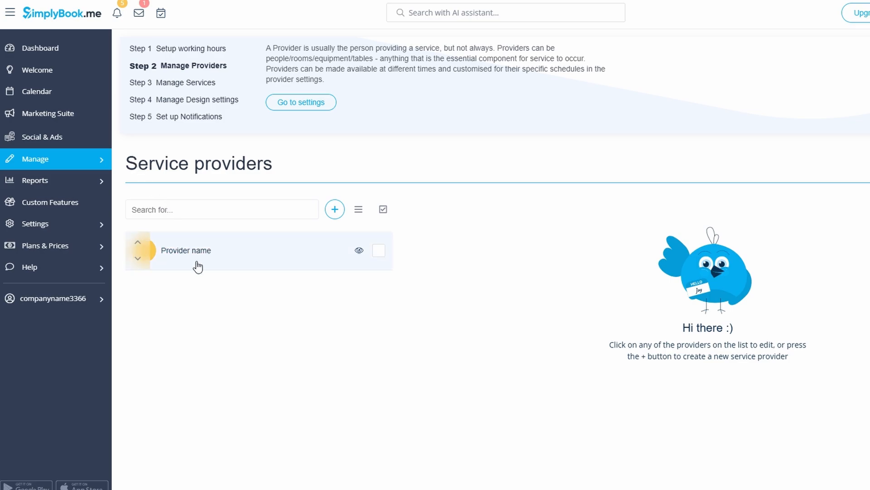
{"action": "mouse_move", "coordinate": [255, 257]}
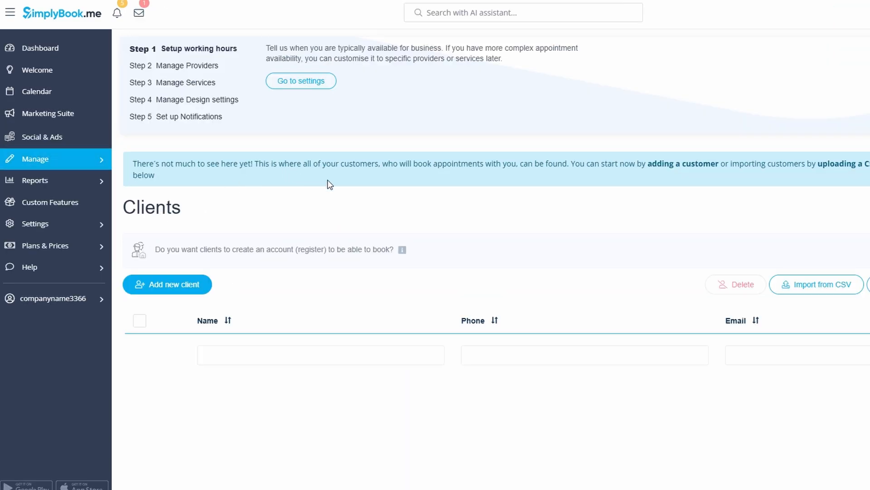
{"action": "mouse_move", "coordinate": [351, 320]}
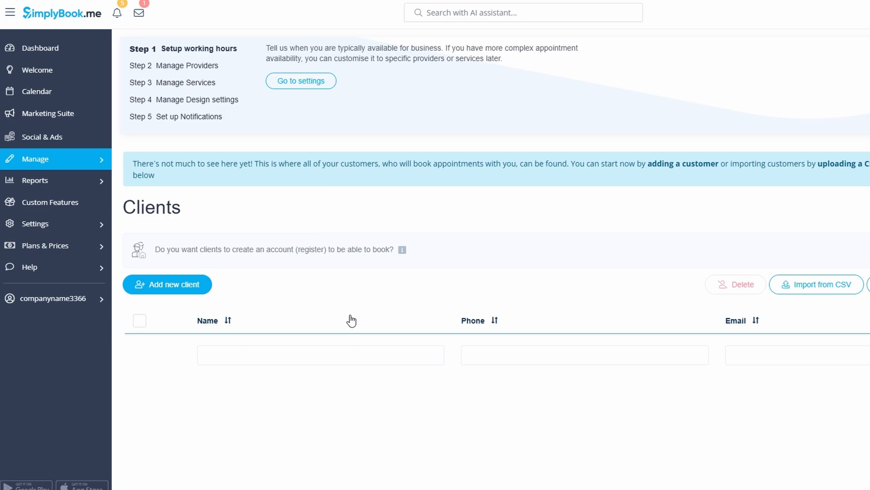
- Start a new client on the Details form for name, email and phone
{"action": "left_click", "coordinate": [166, 285]}
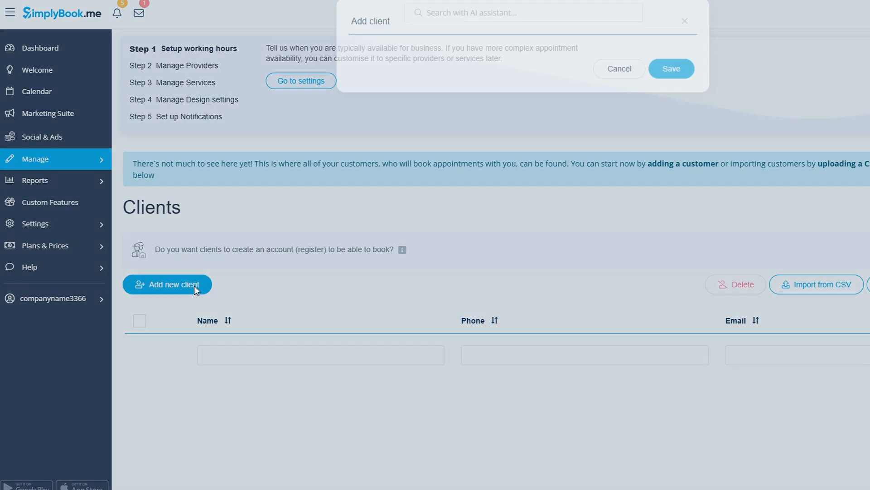
{"action": "left_click", "coordinate": [167, 284]}
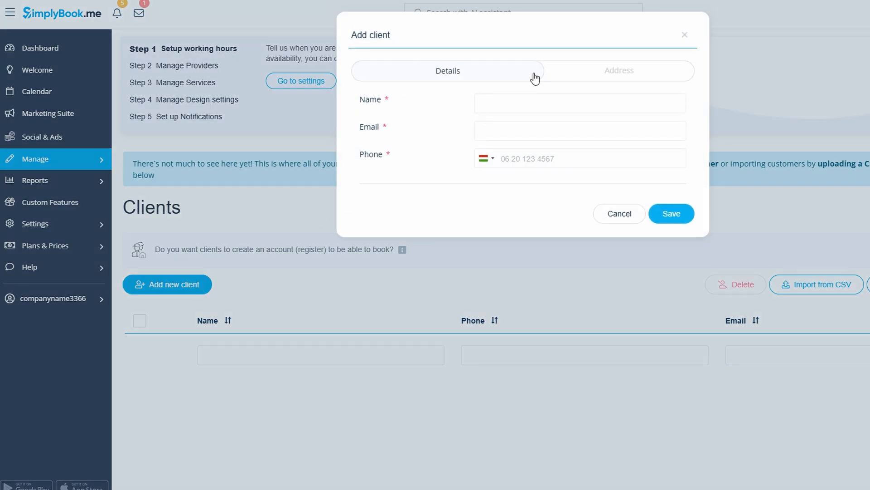
{"action": "mouse_move", "coordinate": [717, 30]}
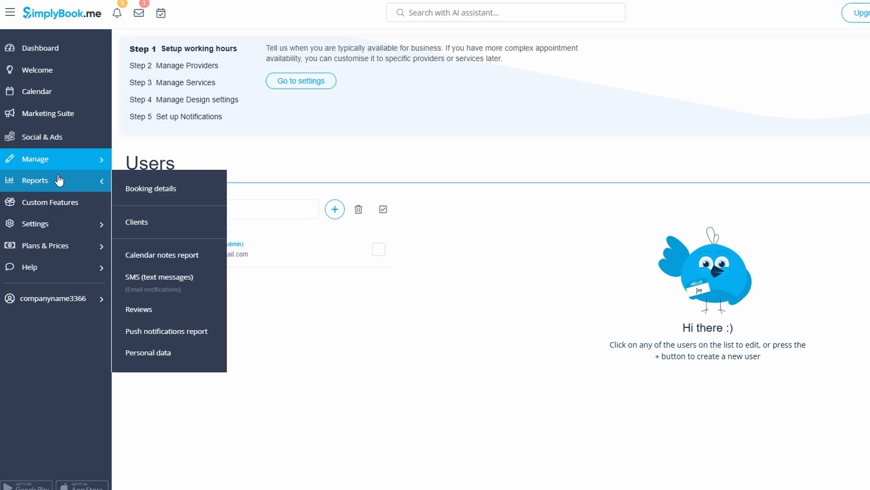
{"action": "mouse_move", "coordinate": [44, 193]}
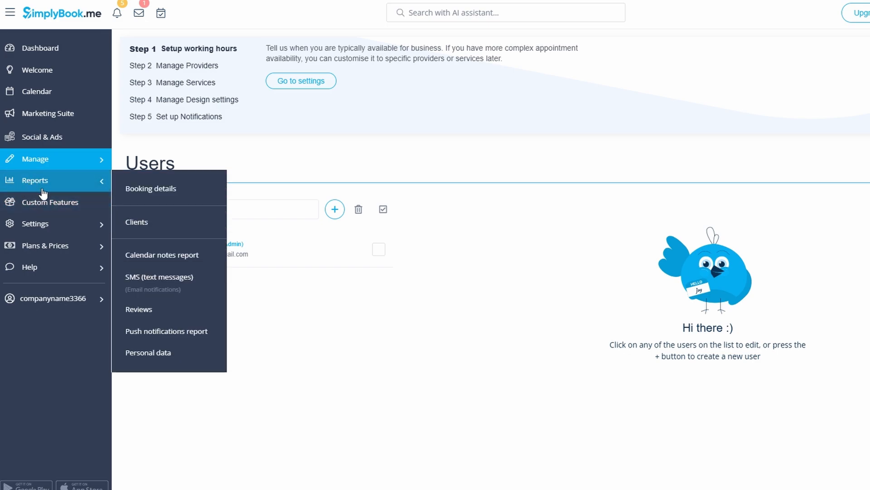
{"action": "mouse_move", "coordinate": [53, 191]}
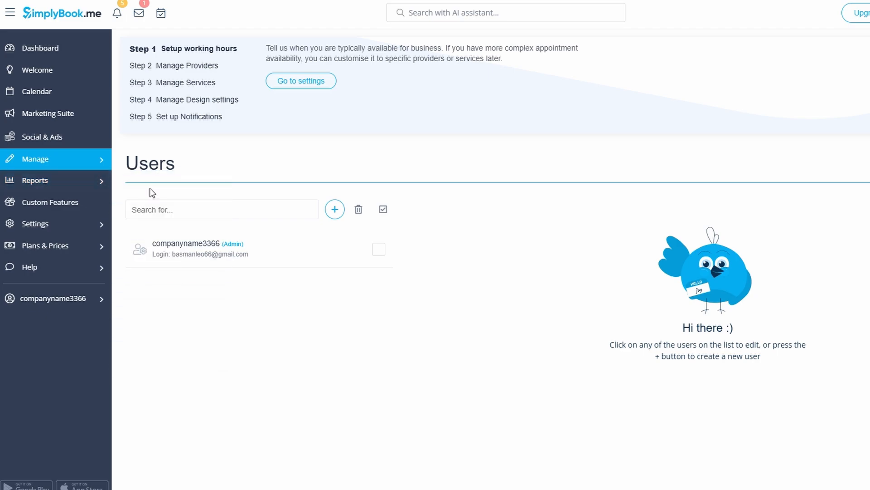
- Open the Booking details report, which shows no booking data
{"action": "left_click", "coordinate": [35, 178]}
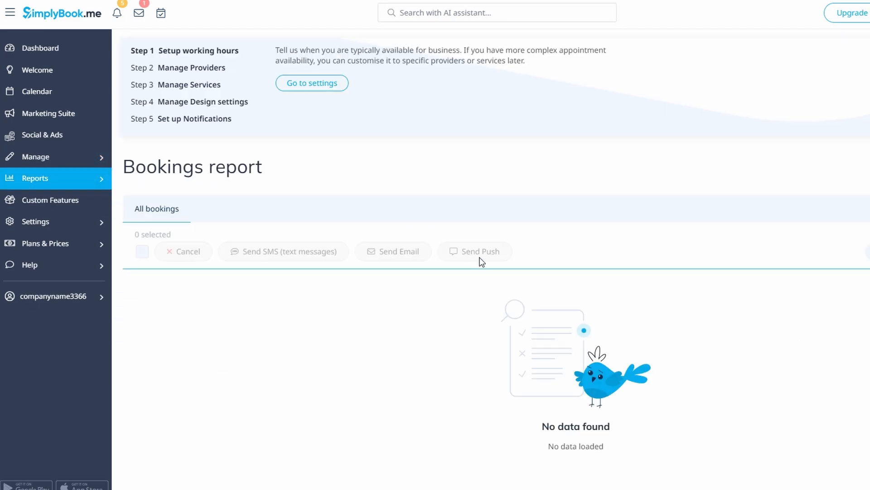
{"action": "mouse_move", "coordinate": [430, 346]}
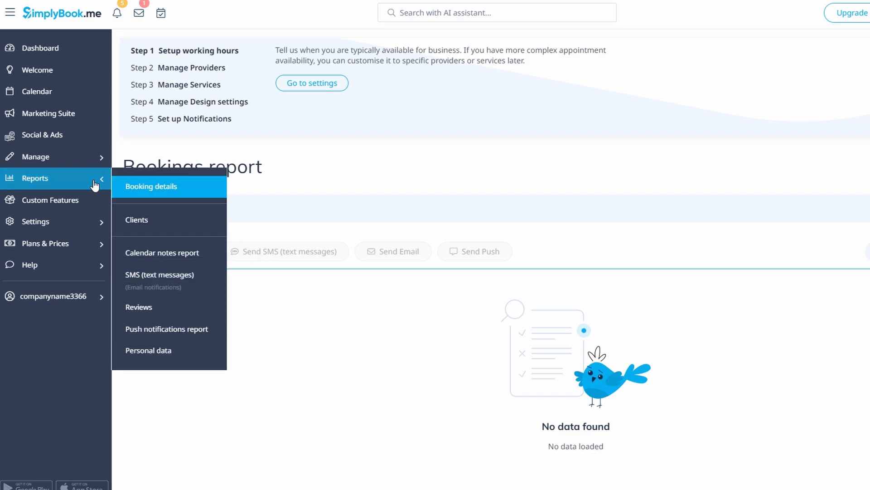
{"action": "mouse_move", "coordinate": [166, 329]}
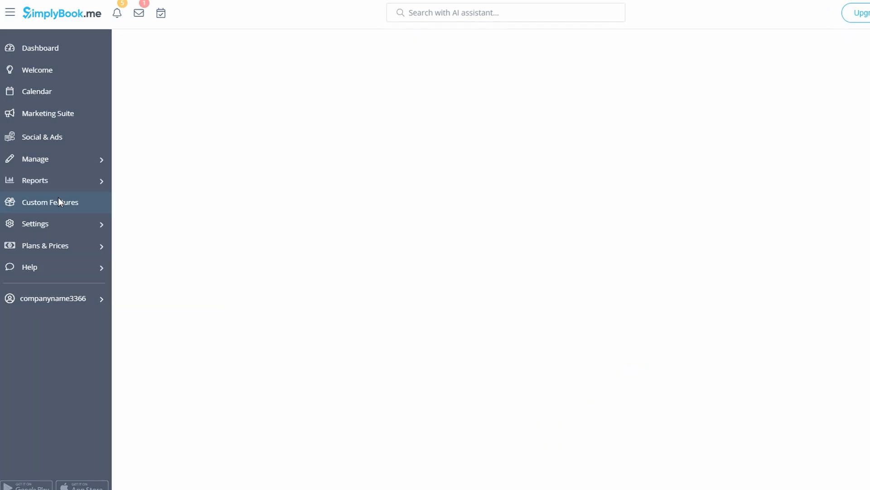
- Browse the Custom Features catalogue of add-ons such as Group bookings
{"action": "left_click", "coordinate": [49, 201]}
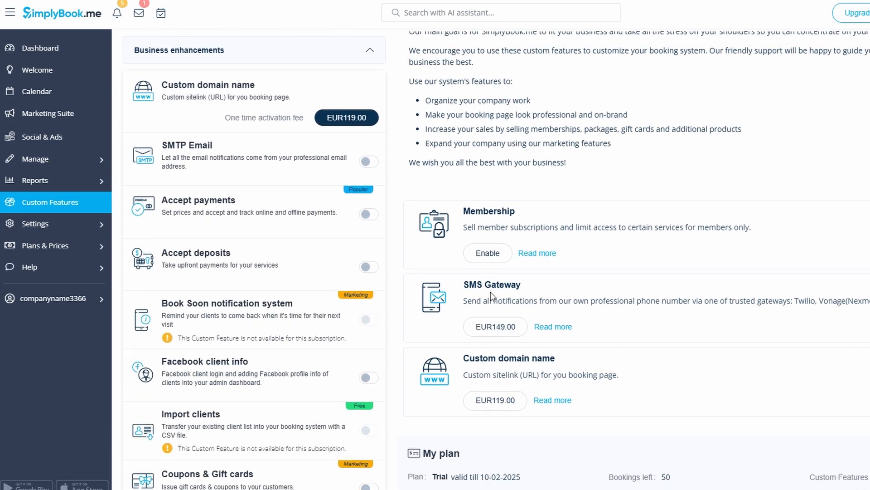
{"action": "scroll", "scroll_direction": "down", "scroll_amount": 3}
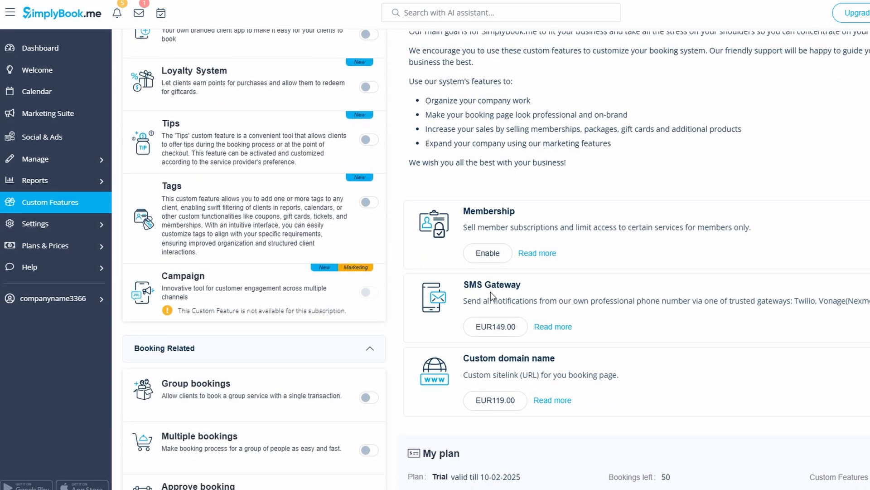
{"action": "scroll", "scroll_direction": "down", "scroll_amount": 3}
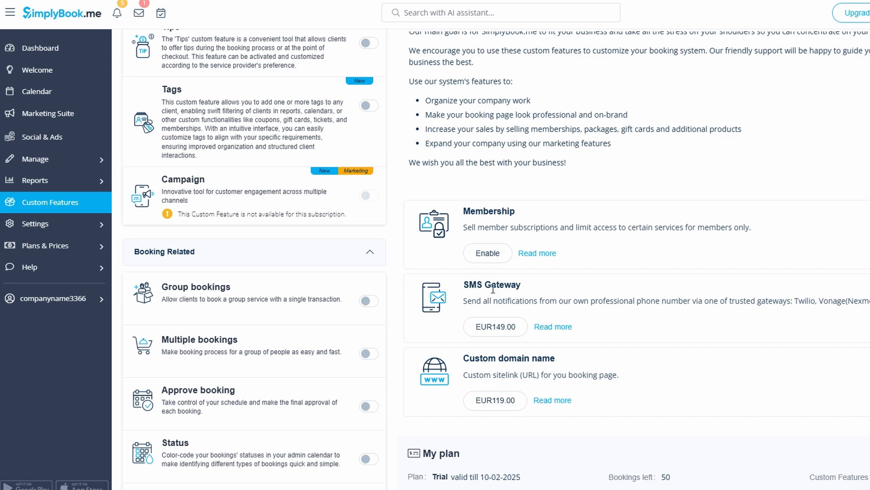
{"action": "left_click", "coordinate": [47, 114]}
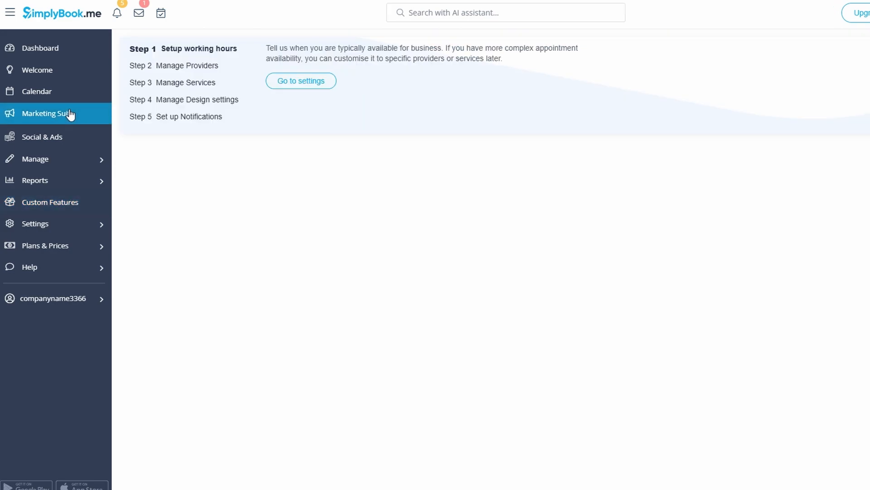
- Review Marketing Suite channels, with only Booking.page on and social integrations off
{"action": "left_click", "coordinate": [48, 114]}
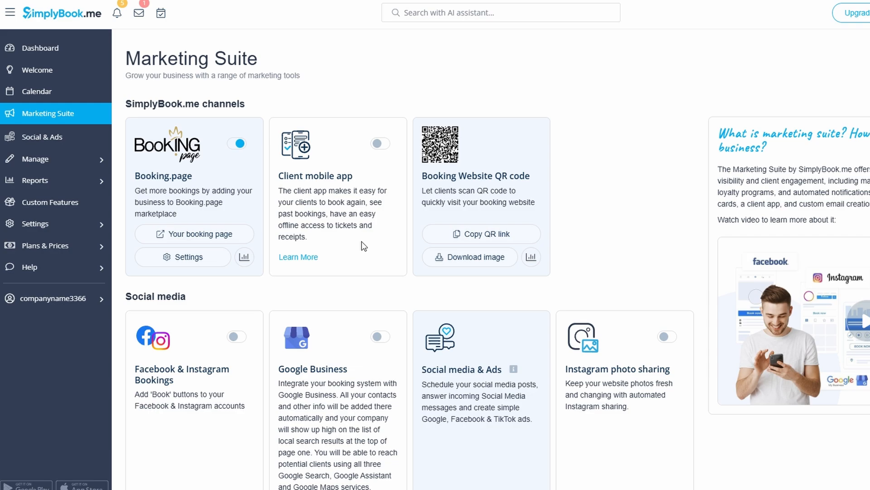
{"action": "scroll", "scroll_direction": "down", "scroll_amount": 3}
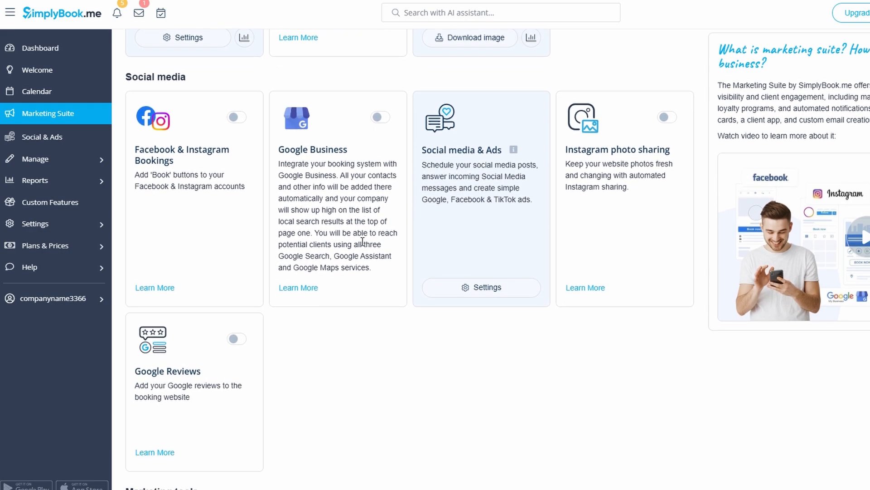
{"action": "mouse_move", "coordinate": [302, 175]}
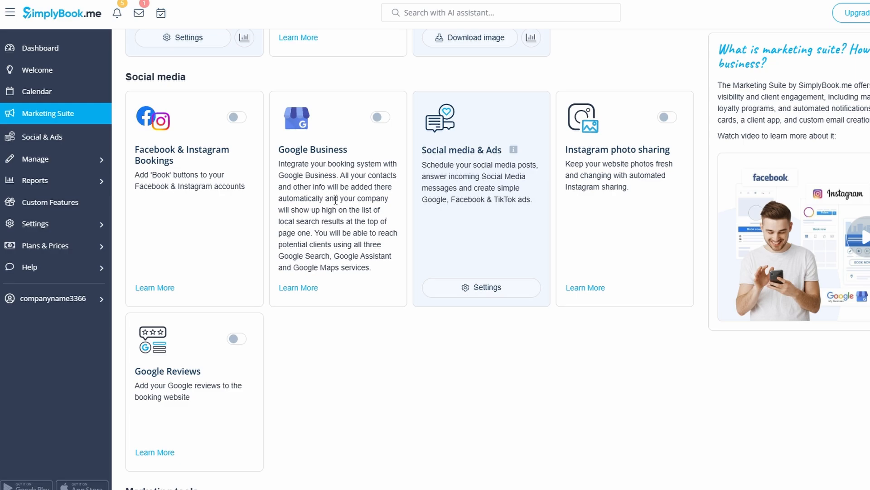
{"action": "mouse_move", "coordinate": [381, 117]}
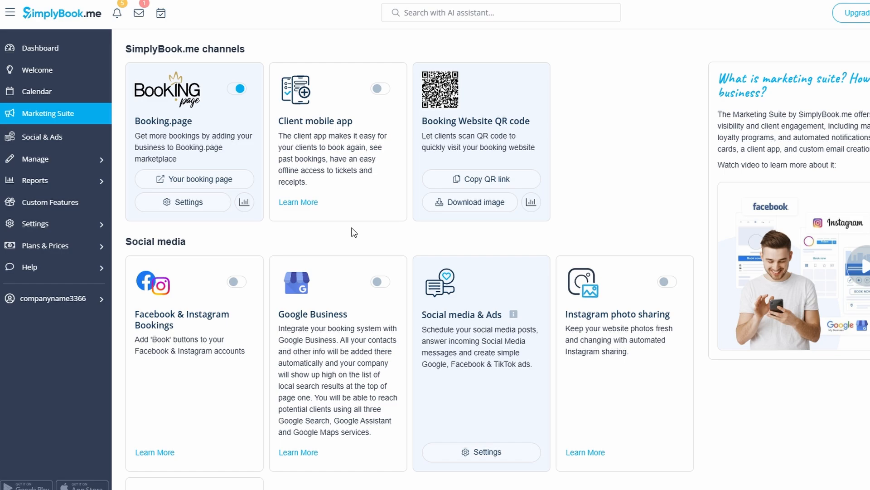
{"action": "mouse_move", "coordinate": [298, 202]}
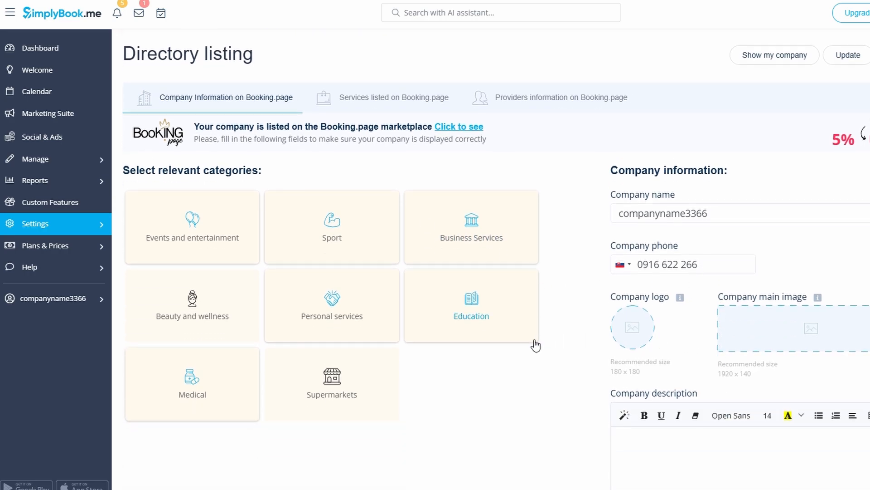
{"action": "mouse_move", "coordinate": [497, 359]}
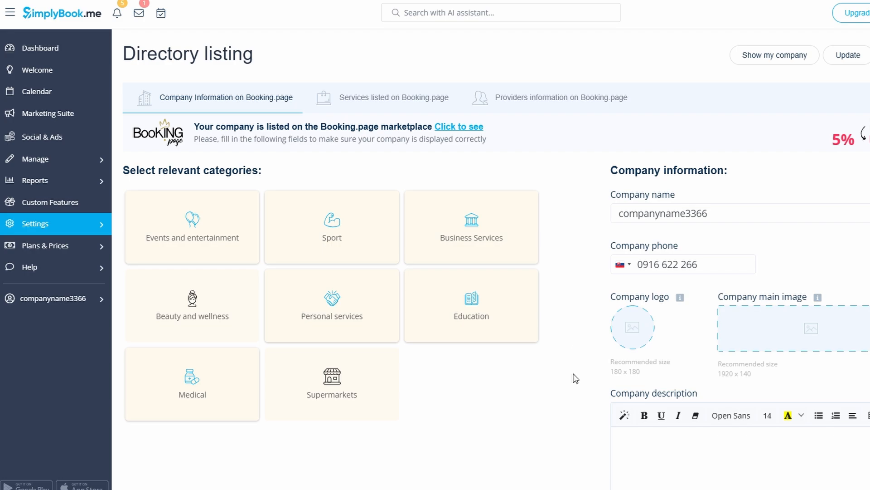
{"action": "mouse_move", "coordinate": [583, 342]}
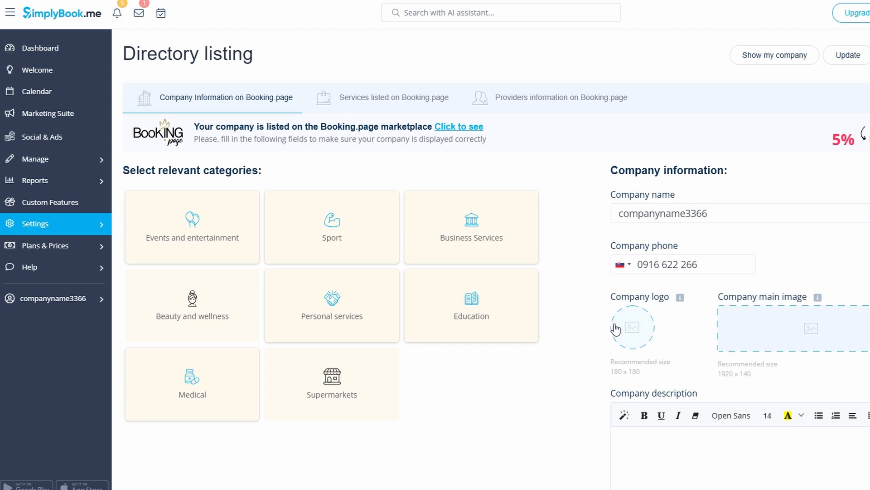
{"action": "mouse_move", "coordinate": [597, 324]}
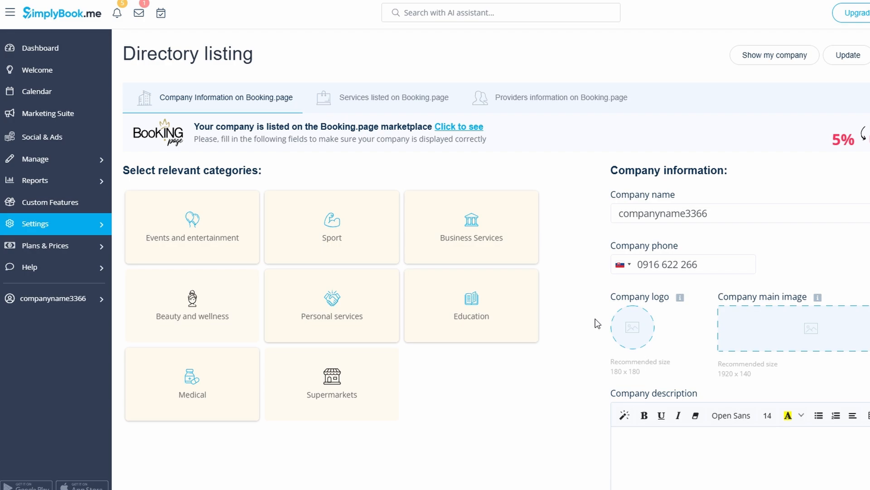
{"action": "mouse_move", "coordinate": [576, 318]}
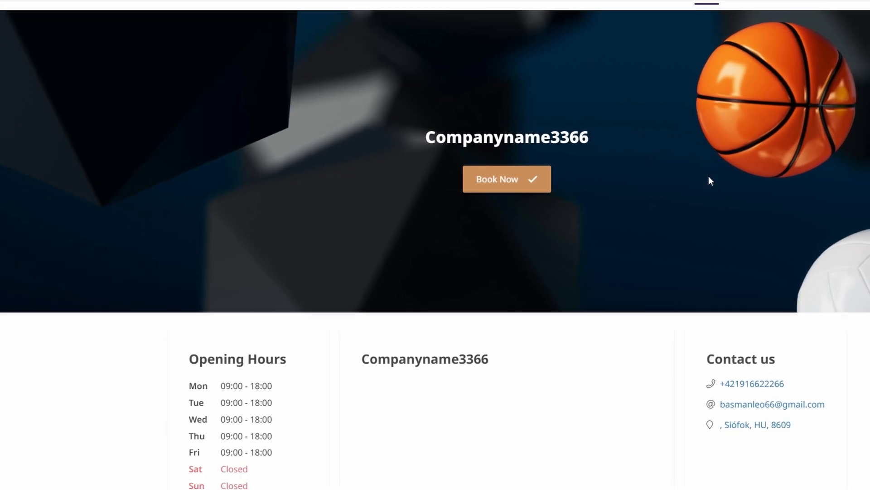
- On the Companyname3366 booking site, check reviews and the empty bookings, then return home
{"action": "scroll", "scroll_direction": "down", "scroll_amount": 3}
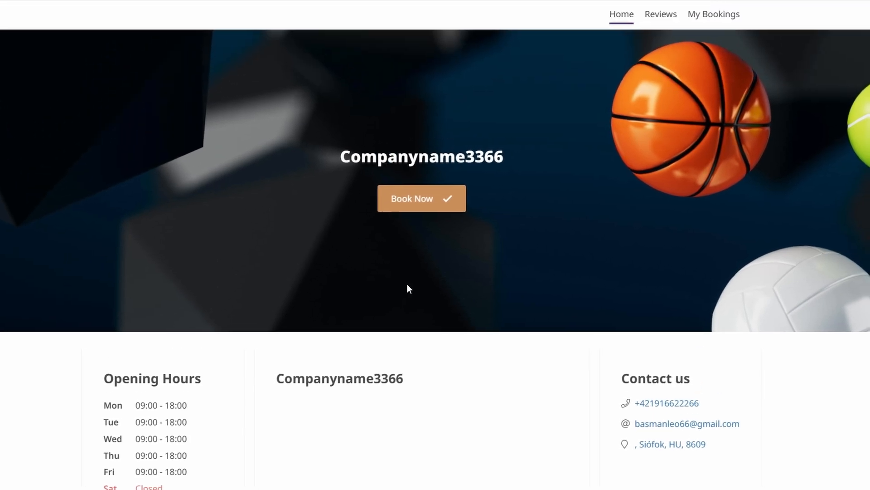
{"action": "left_click", "coordinate": [660, 14]}
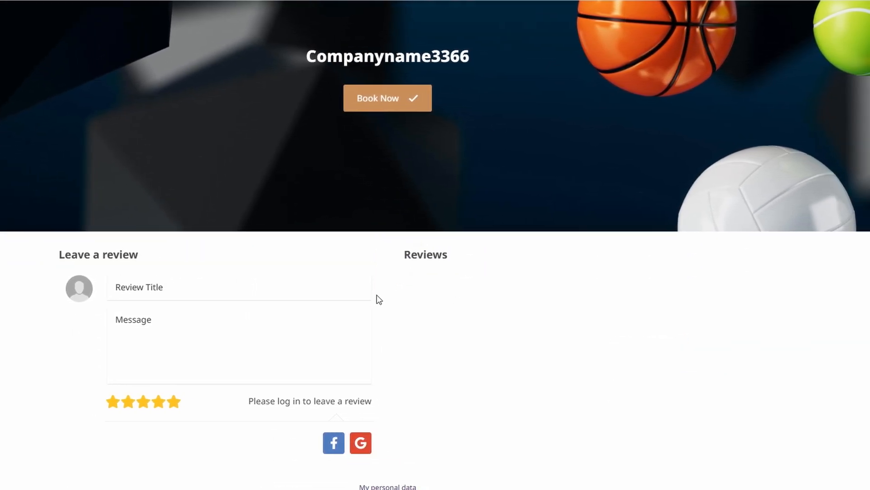
{"action": "left_click", "coordinate": [387, 98]}
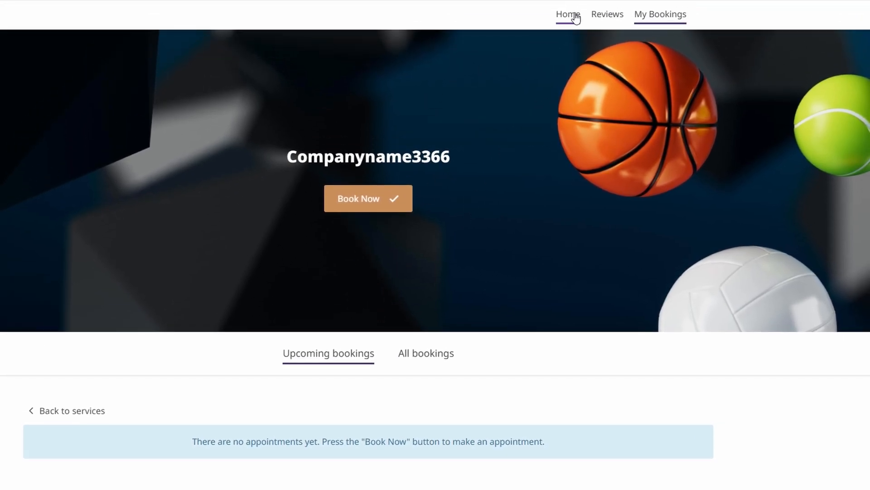
{"action": "left_click", "coordinate": [566, 14]}
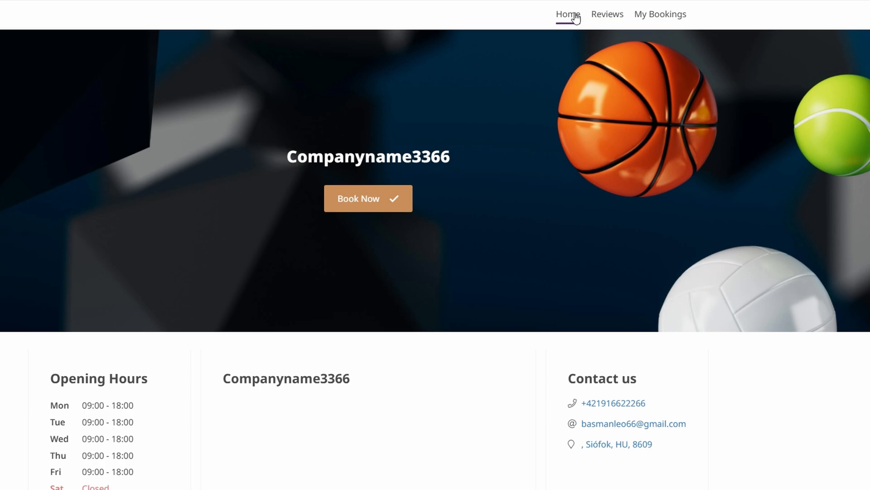
{"action": "scroll", "scroll_direction": "down", "scroll_amount": 3}
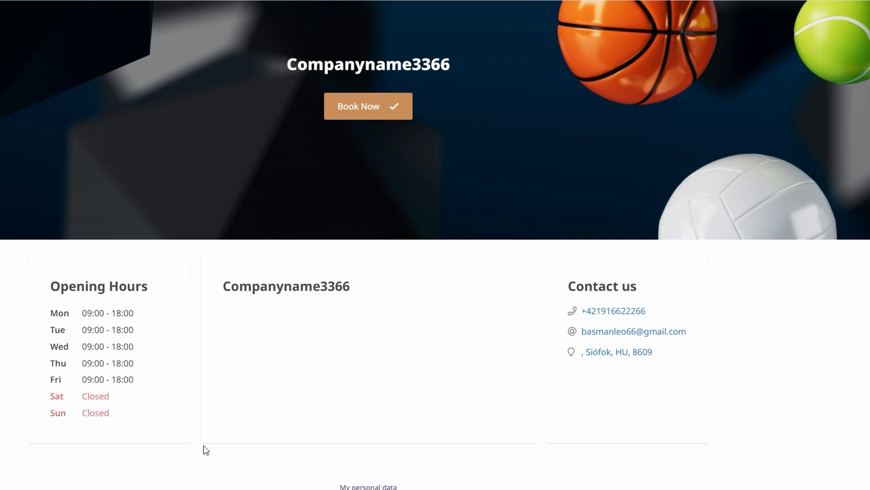
{"action": "mouse_move", "coordinate": [351, 371]}
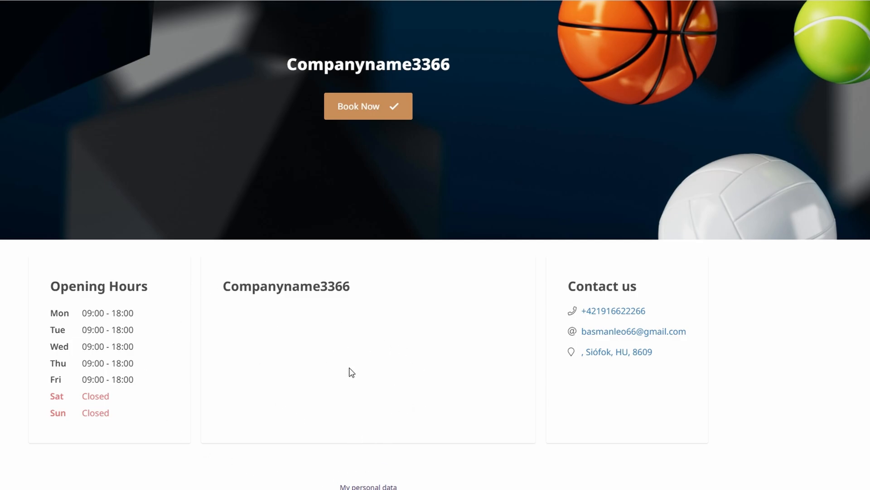
{"action": "mouse_move", "coordinate": [348, 365]}
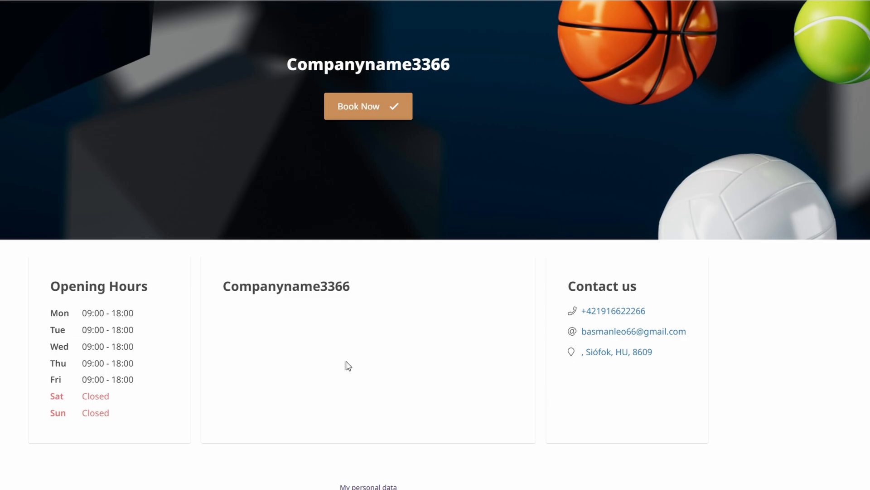
{"action": "mouse_move", "coordinate": [348, 279]}
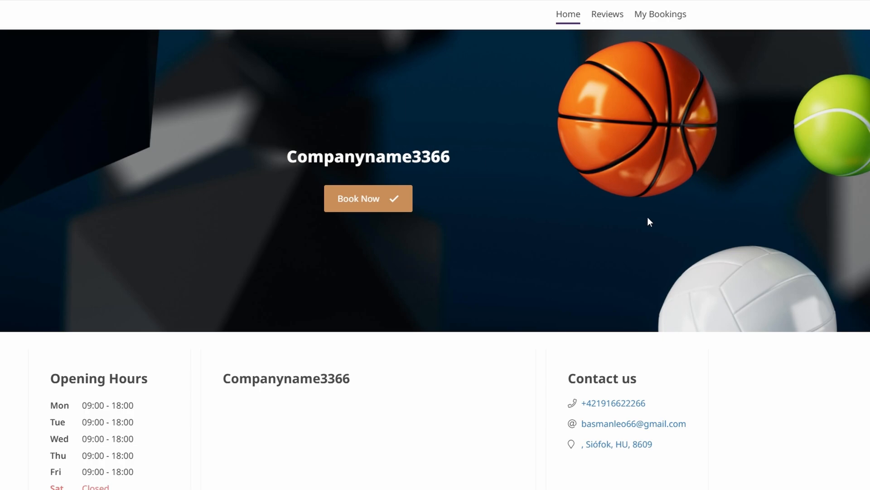
{"action": "mouse_move", "coordinate": [242, 182]}
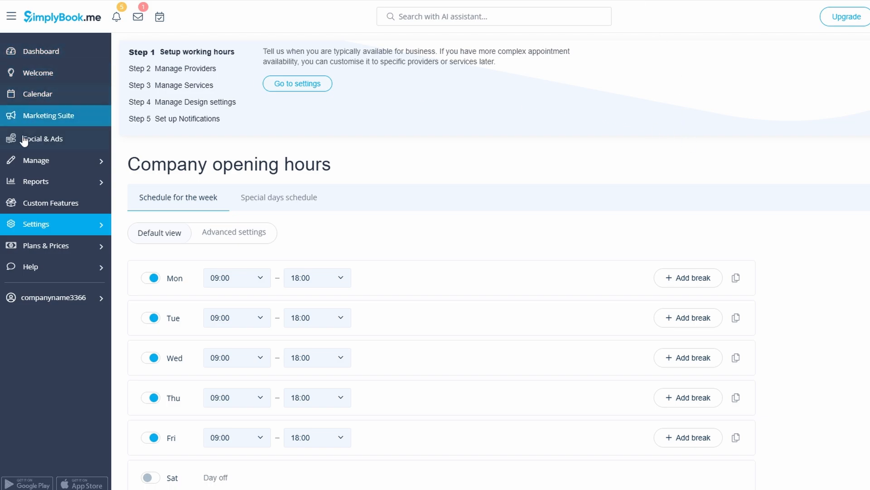
- Open the Personal coaching service's details from Manage > Services
{"action": "left_click", "coordinate": [35, 160]}
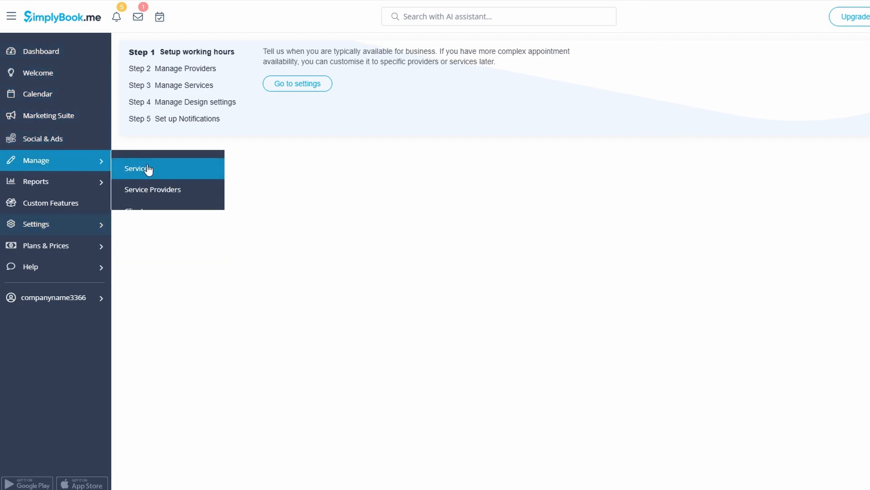
{"action": "left_click", "coordinate": [137, 168]}
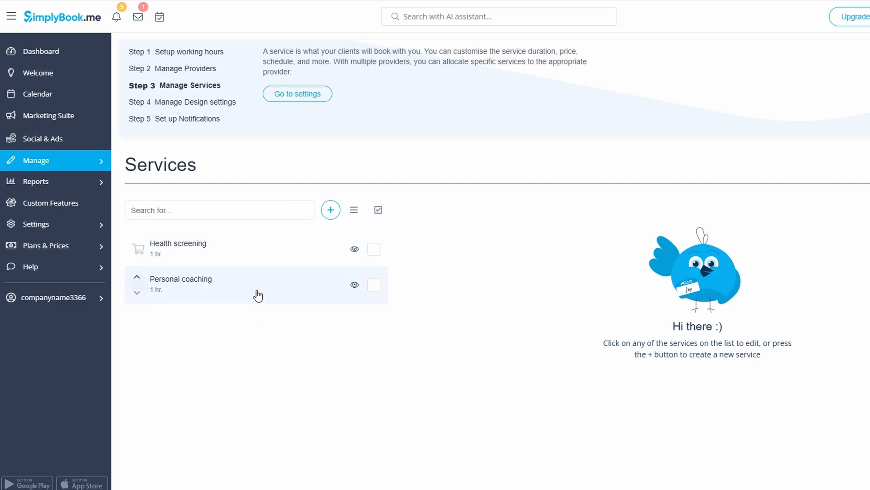
{"action": "left_click", "coordinate": [181, 278]}
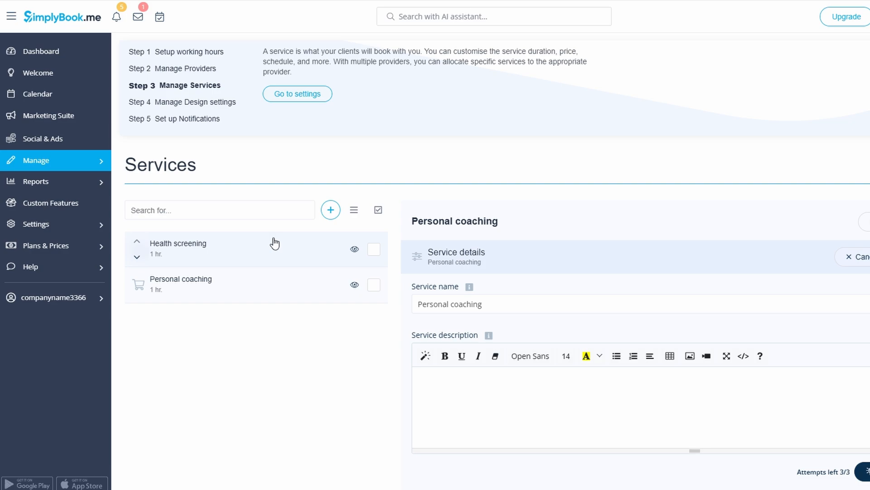
- Start a new blank service, point out its description field, and scroll its sections
{"action": "left_click", "coordinate": [331, 210]}
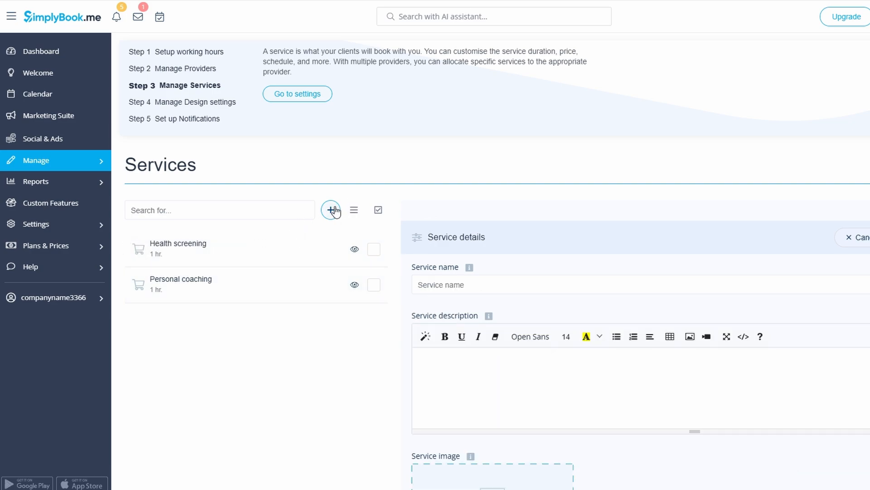
{"action": "mouse_move", "coordinate": [447, 270]}
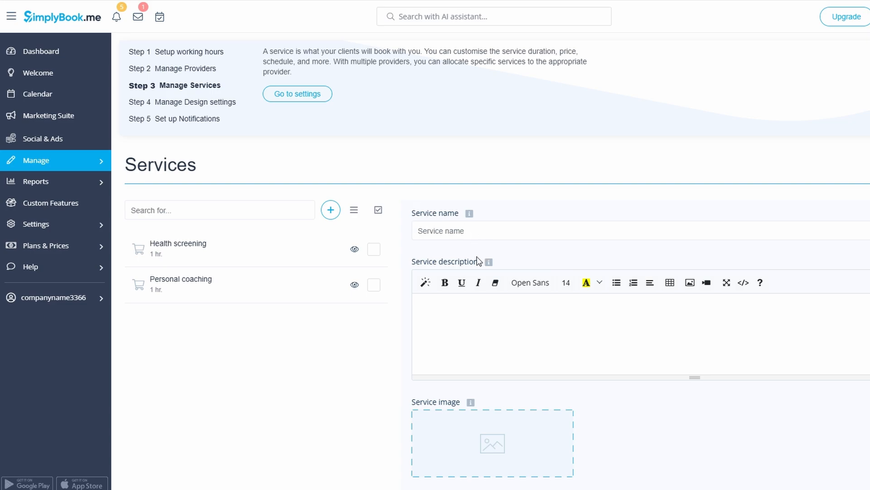
{"action": "double_click", "coordinate": [444, 262]}
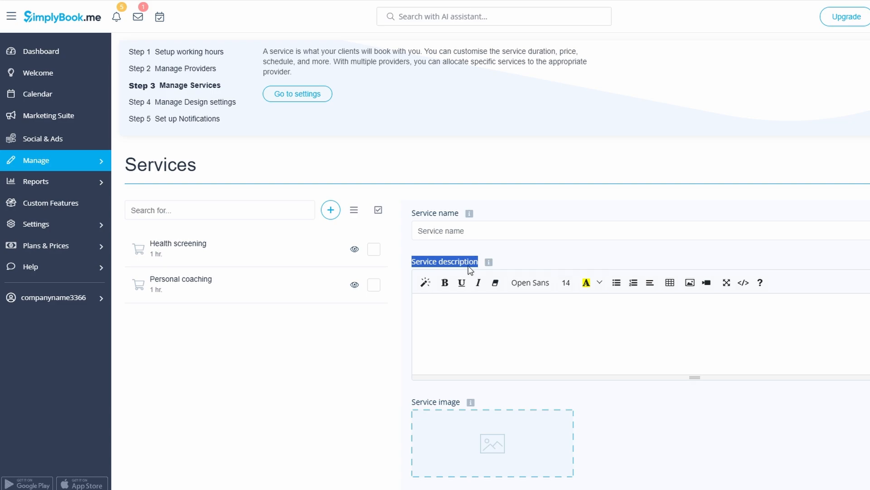
{"action": "mouse_move", "coordinate": [487, 262]}
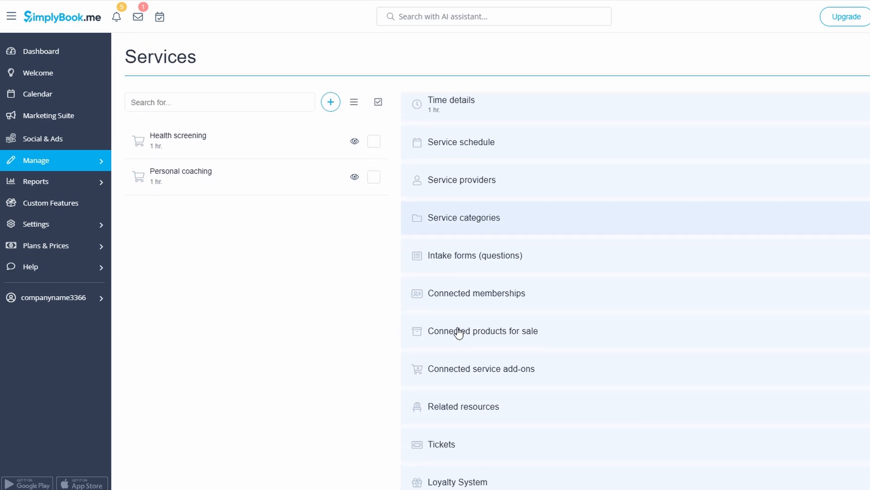
{"action": "scroll", "scroll_direction": "down", "scroll_amount": 3}
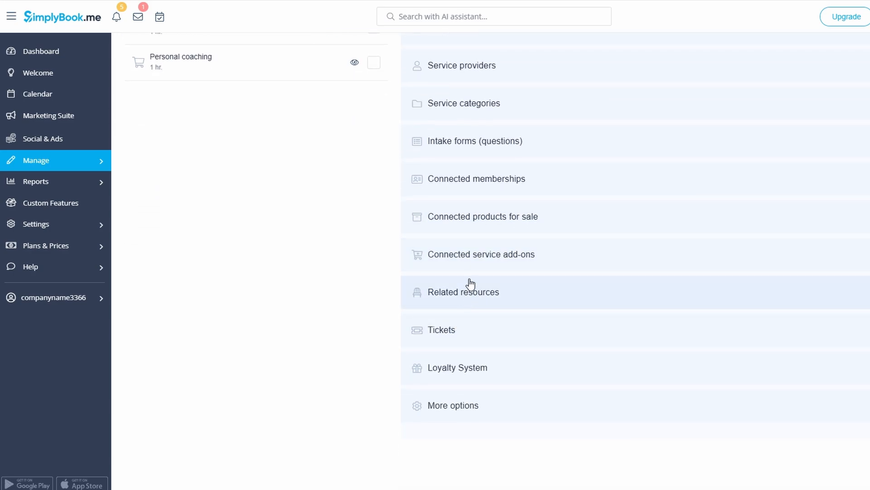
{"action": "mouse_move", "coordinate": [614, 247]}
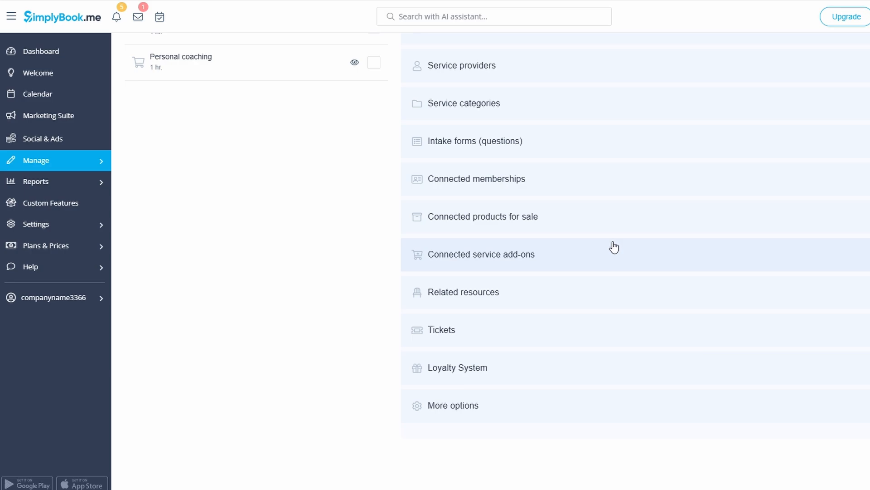
{"action": "mouse_move", "coordinate": [504, 276]}
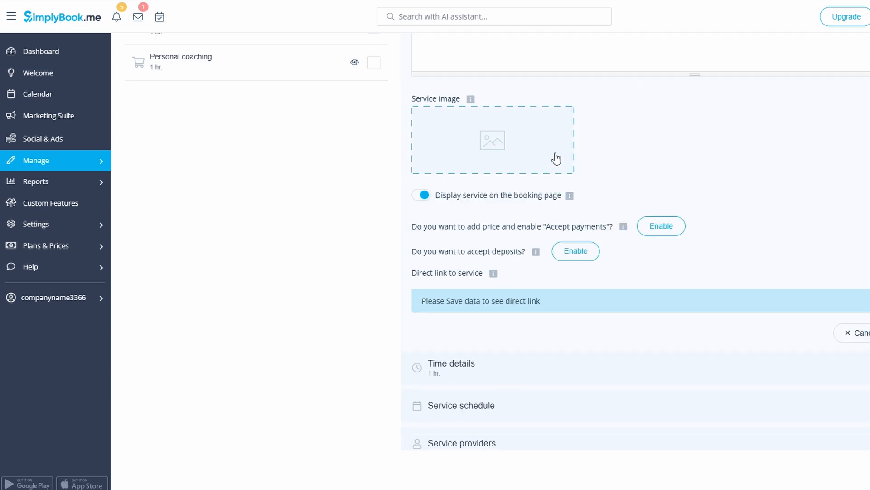
{"action": "mouse_move", "coordinate": [495, 151]}
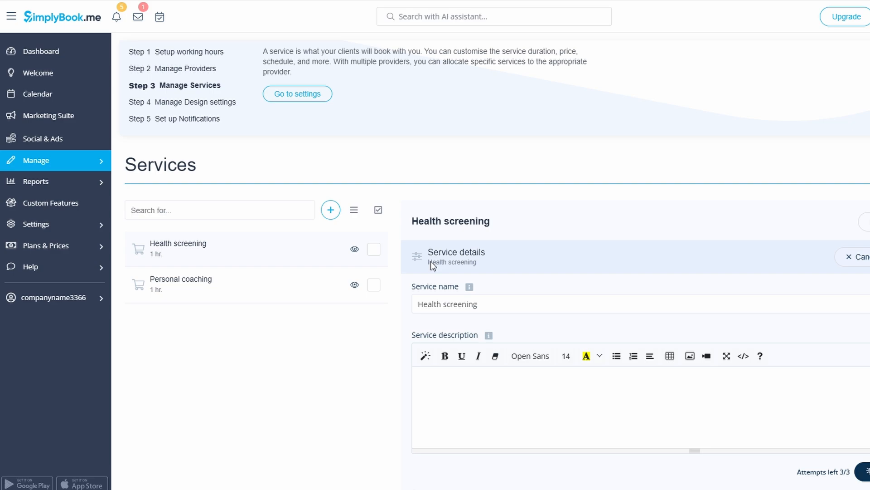
{"action": "mouse_move", "coordinate": [390, 264]}
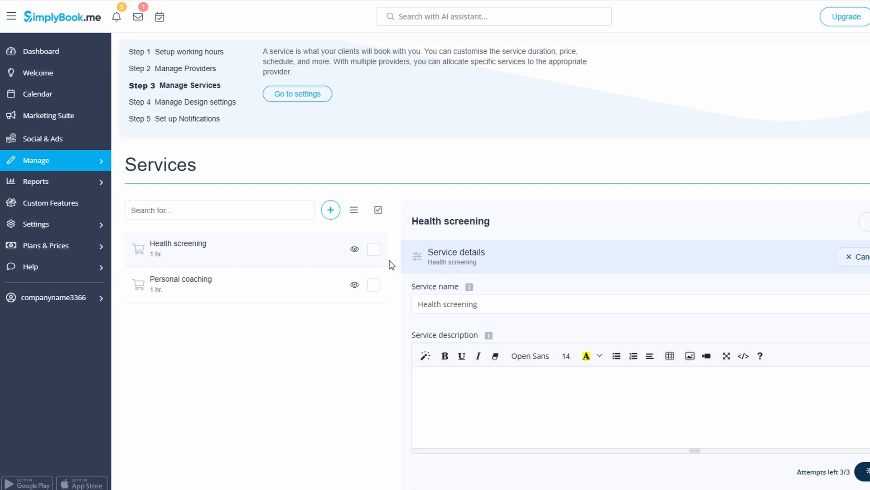
{"action": "mouse_move", "coordinate": [108, 198]}
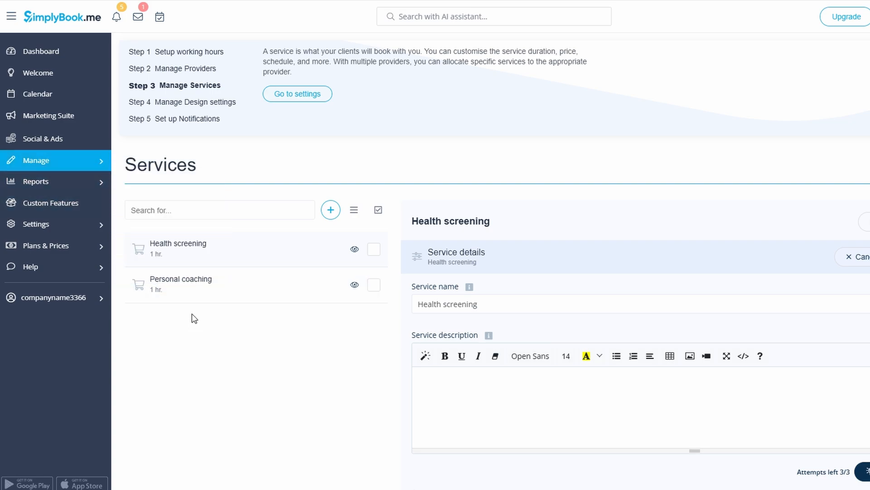
{"action": "mouse_move", "coordinate": [195, 312]}
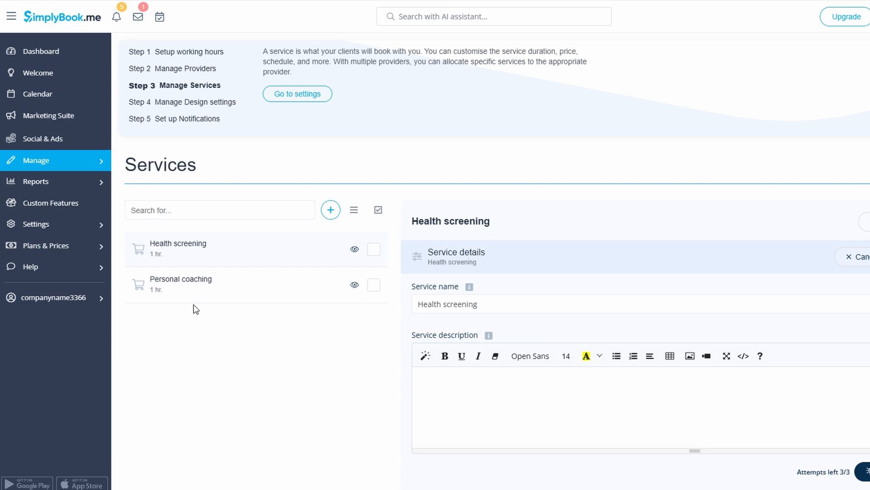
{"action": "mouse_move", "coordinate": [205, 306]}
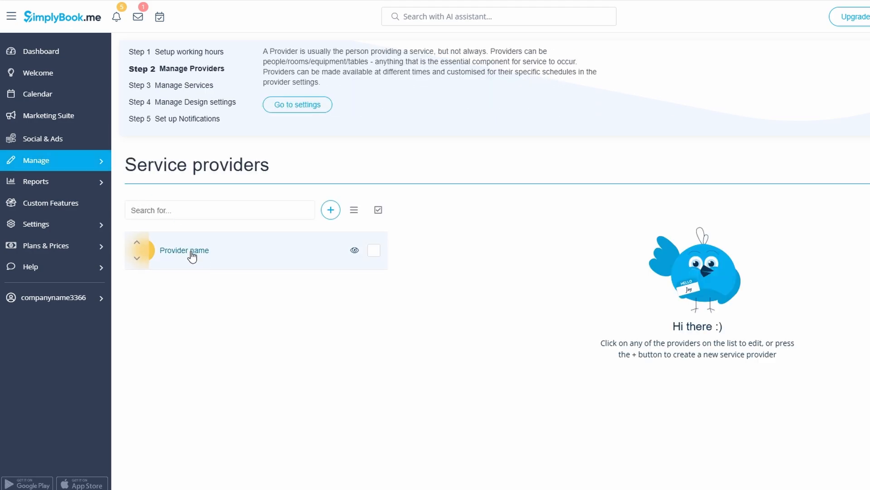
{"action": "mouse_move", "coordinate": [193, 254]}
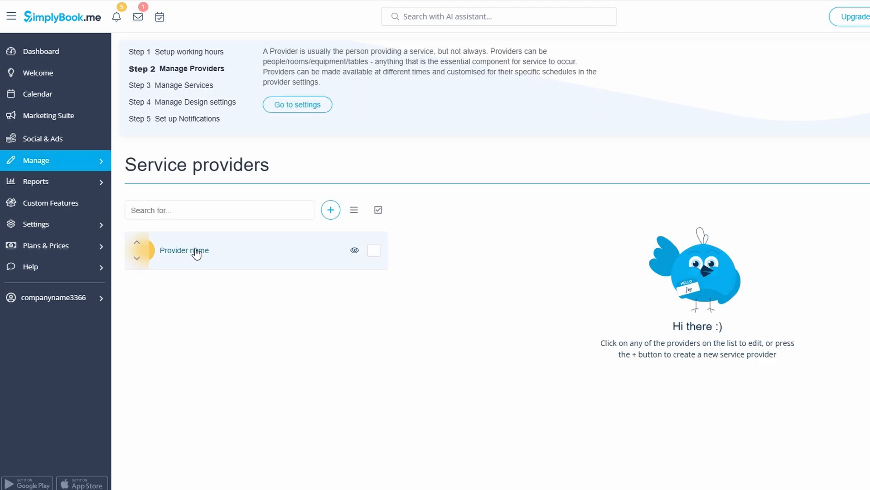
{"action": "mouse_move", "coordinate": [232, 237]}
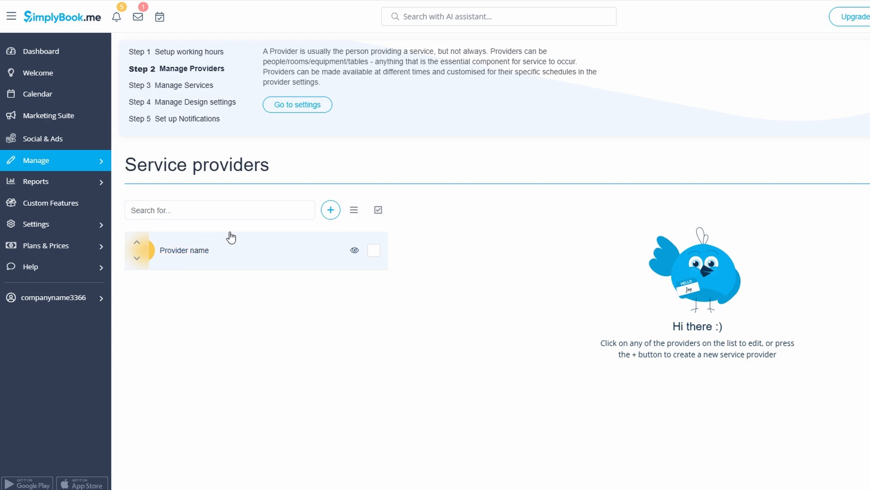
- Create a blank provider form, scroll it, and expand its attached services section
{"action": "left_click", "coordinate": [183, 250]}
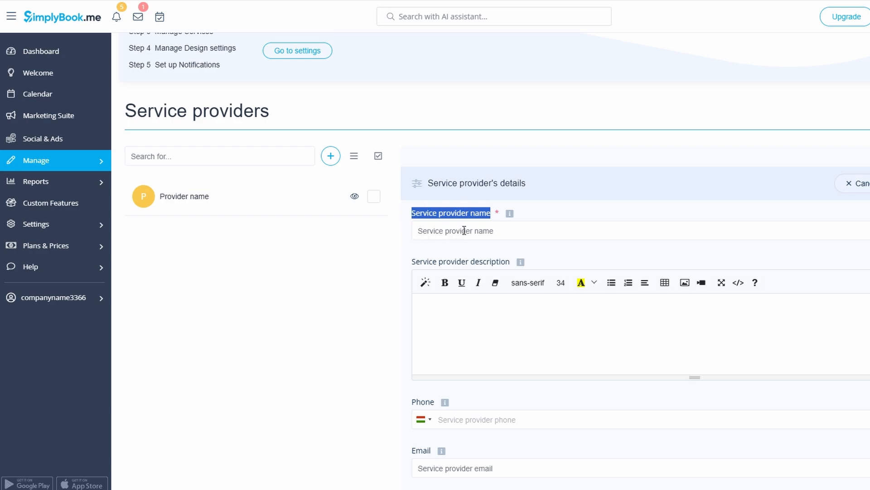
{"action": "scroll", "scroll_direction": "down", "scroll_amount": 3}
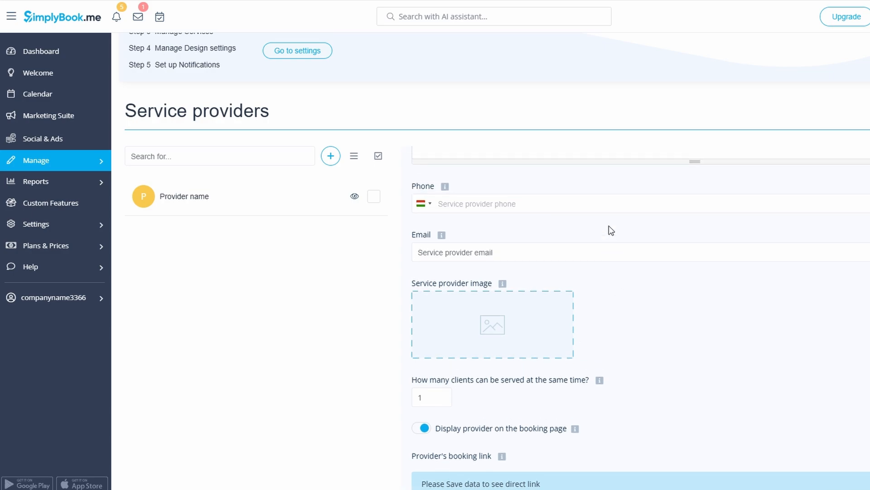
{"action": "mouse_move", "coordinate": [506, 183]}
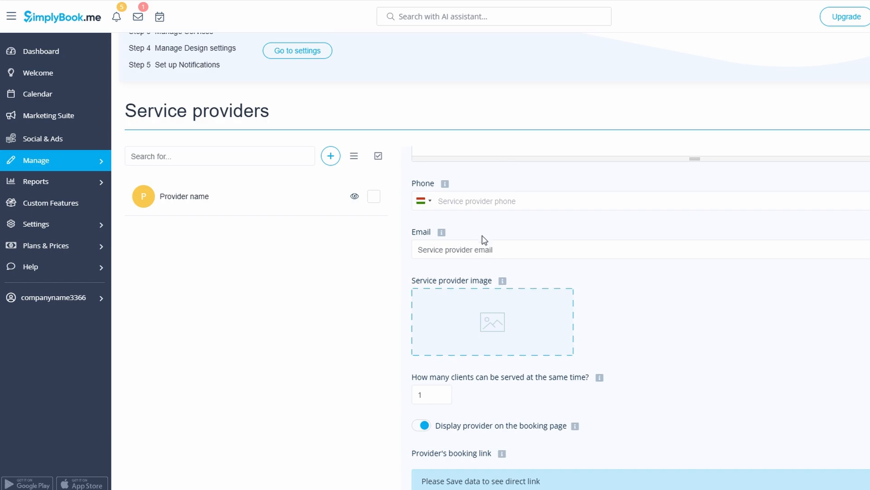
{"action": "scroll", "scroll_direction": "down", "scroll_amount": 3}
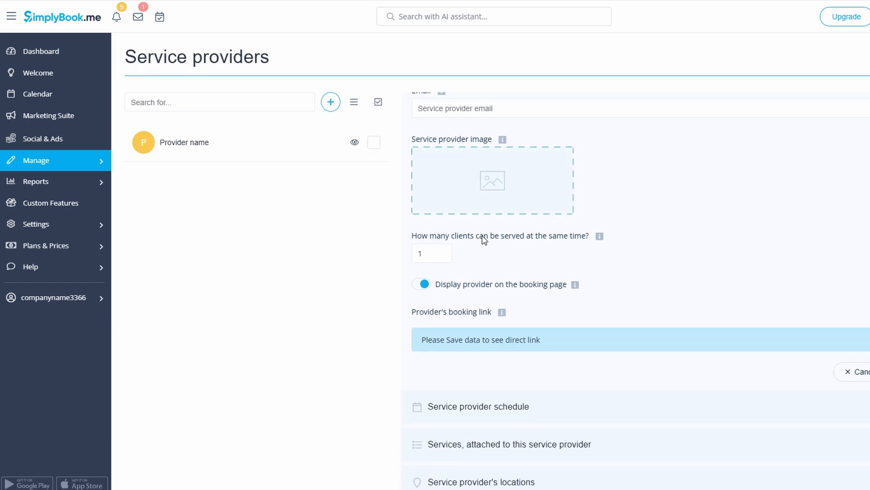
{"action": "scroll", "scroll_direction": "down", "scroll_amount": 3}
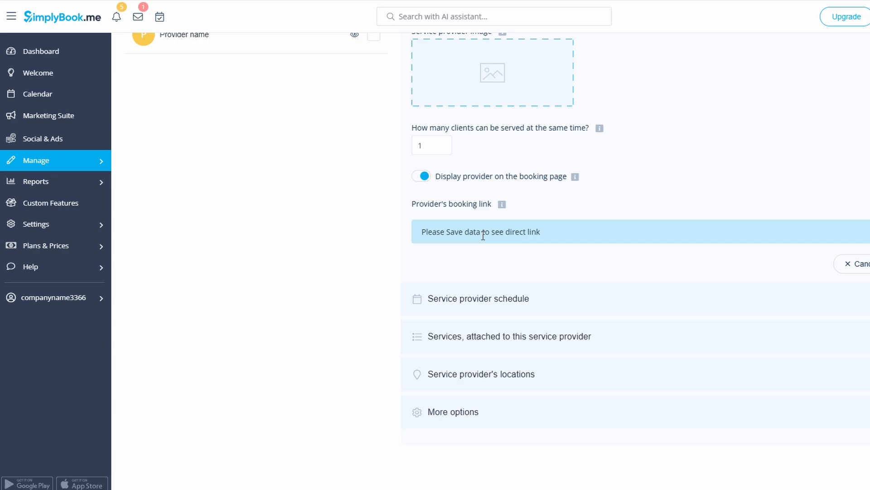
{"action": "left_click", "coordinate": [508, 336]}
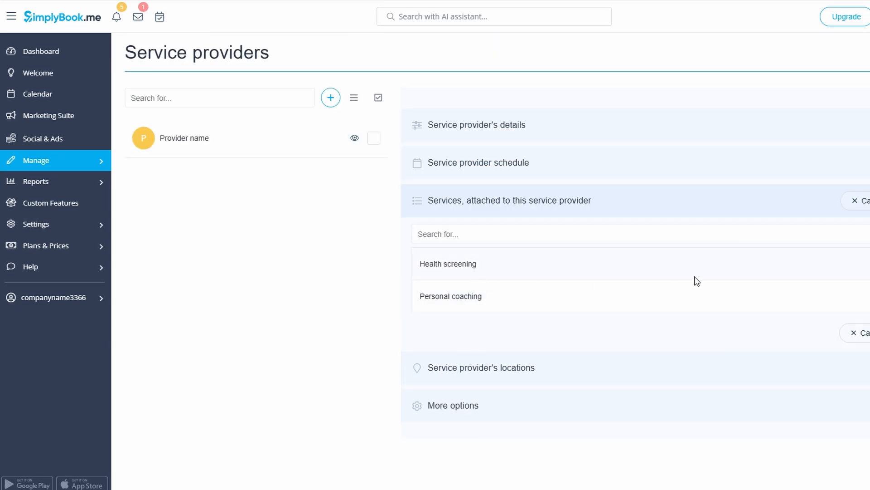
- Attach a service to the new provider, confirm it, and attempt saving
{"action": "left_click", "coordinate": [447, 264]}
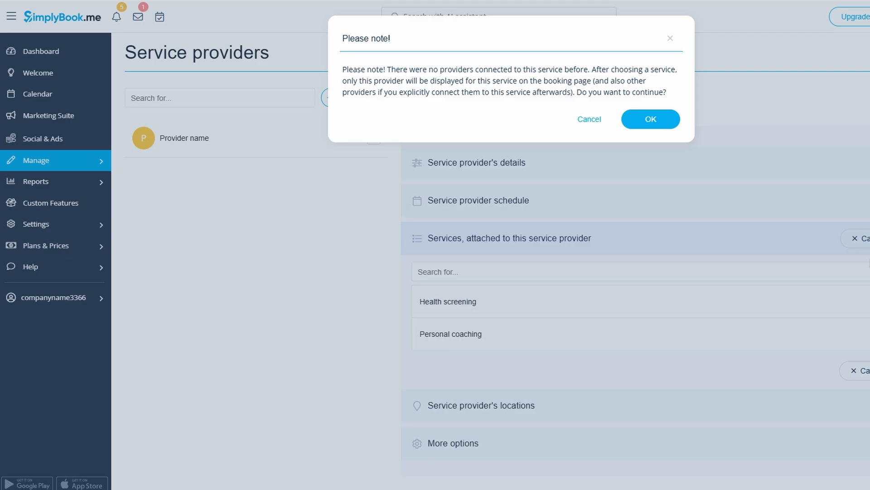
{"action": "left_click", "coordinate": [650, 119]}
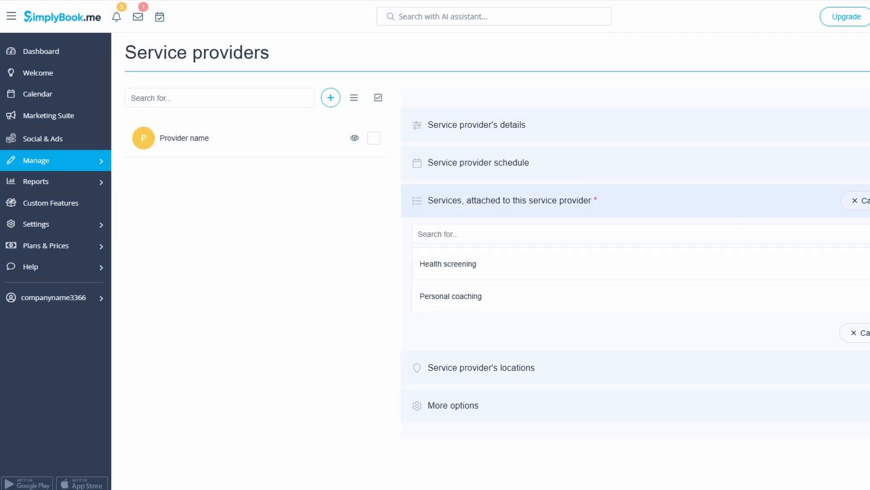
{"action": "left_click", "coordinate": [475, 124]}
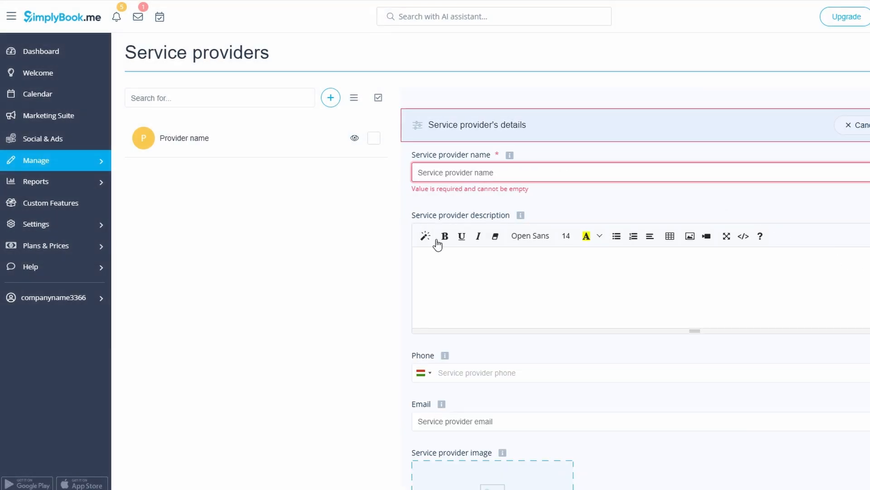
{"action": "mouse_move", "coordinate": [232, 263]}
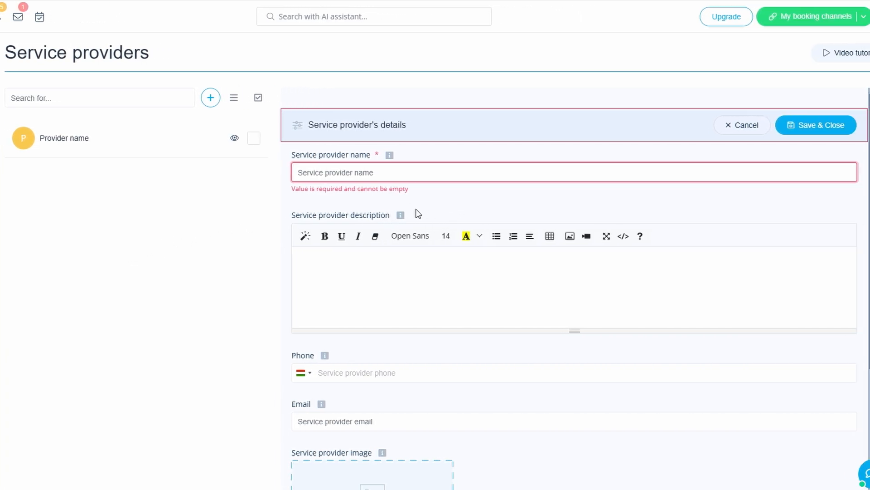
{"action": "mouse_move", "coordinate": [401, 214]}
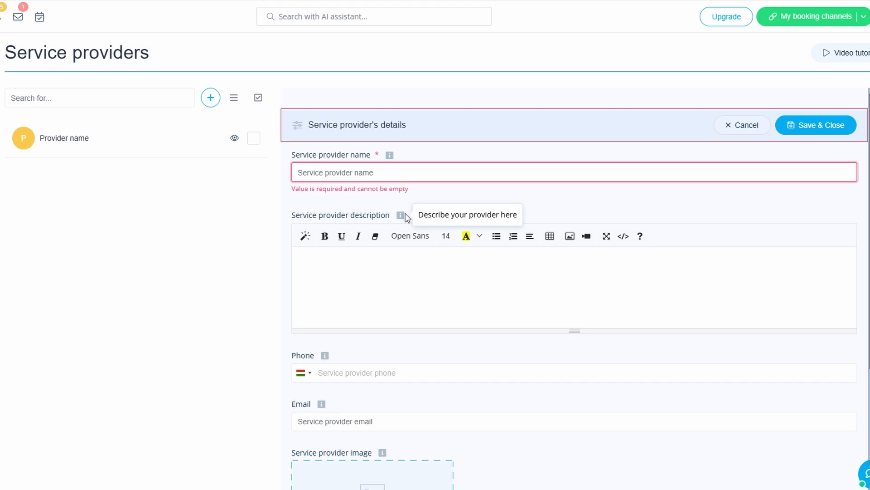
{"action": "mouse_move", "coordinate": [818, 192]}
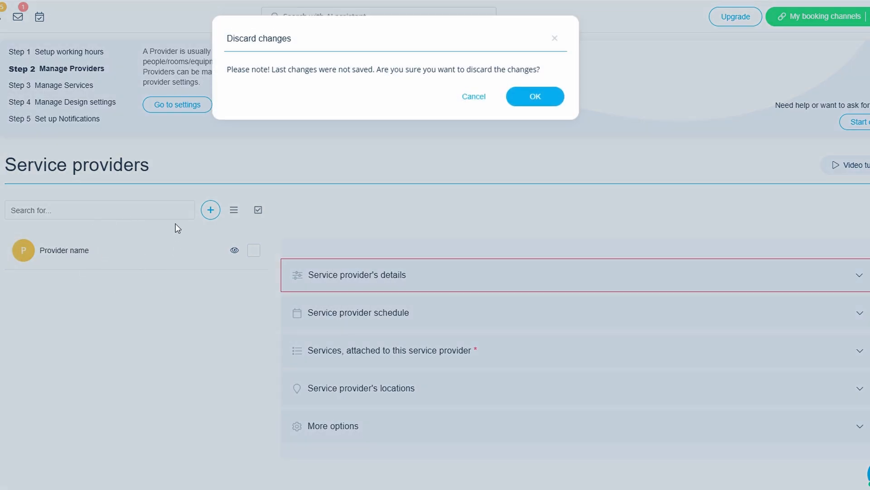
{"action": "left_click", "coordinate": [534, 96]}
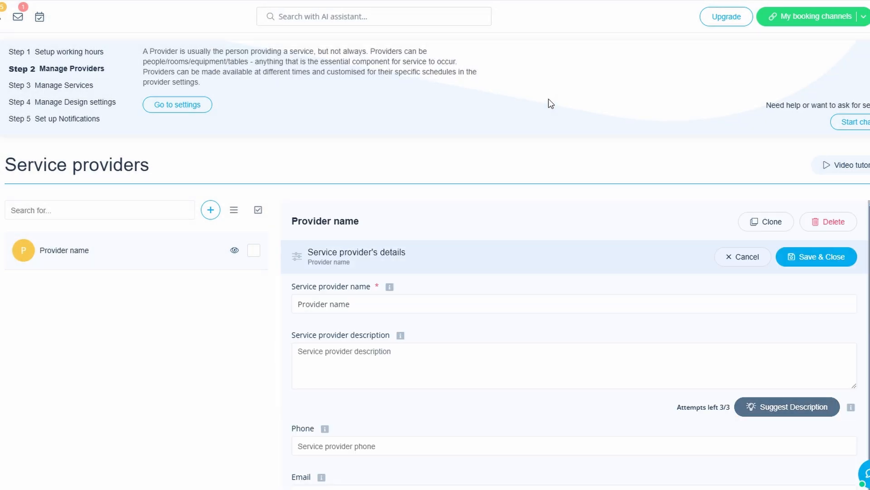
{"action": "scroll", "scroll_direction": "down", "scroll_amount": 3}
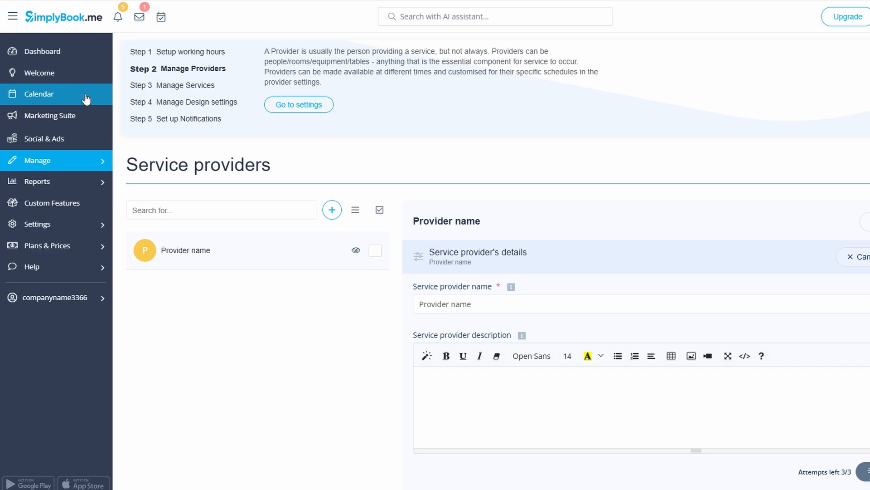
- Open the booking calendar and scroll through Monday 27-01-2025's schedule
{"action": "left_click", "coordinate": [39, 94]}
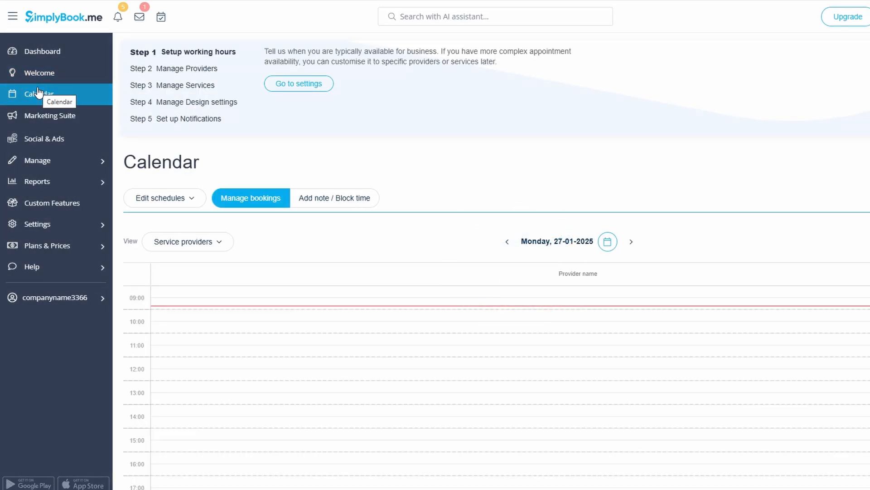
{"action": "scroll", "scroll_direction": "down", "scroll_amount": 3}
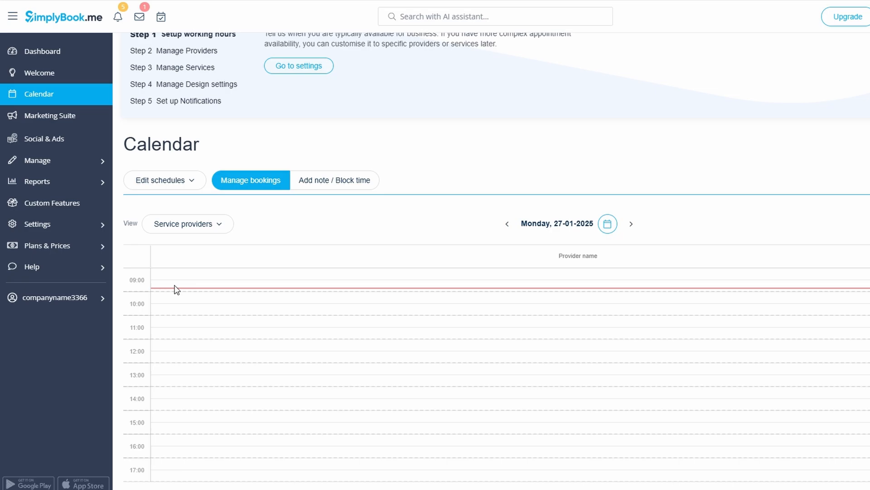
{"action": "mouse_move", "coordinate": [234, 314]}
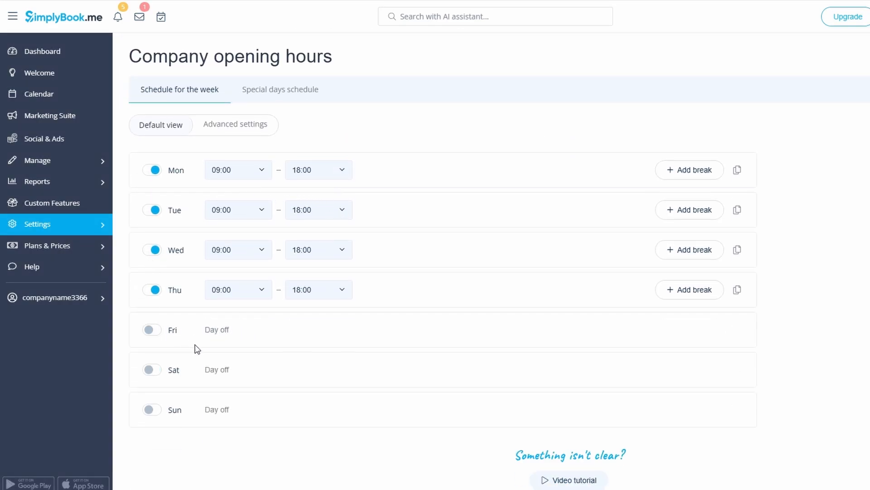
- Add a 12:00–13:00 break to Thursday's opening hours
{"action": "double_click", "coordinate": [217, 329]}
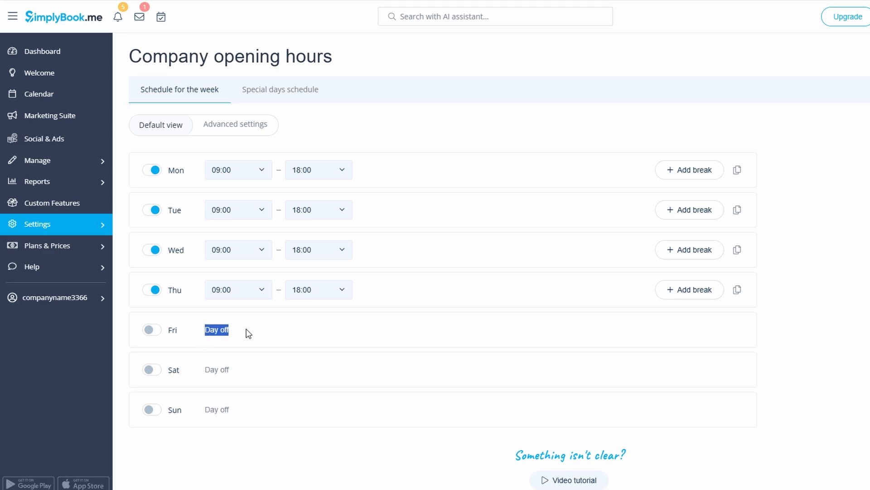
{"action": "left_click", "coordinate": [688, 290]}
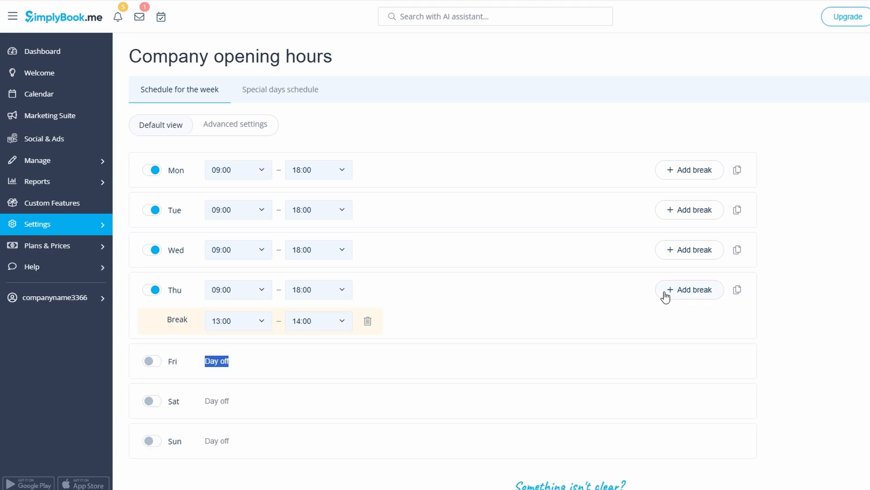
{"action": "left_click", "coordinate": [237, 321]}
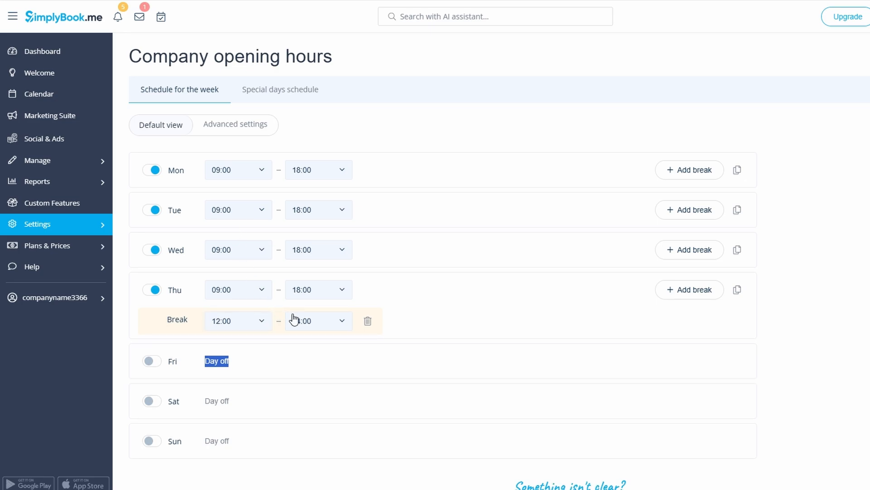
{"action": "left_click", "coordinate": [319, 321]}
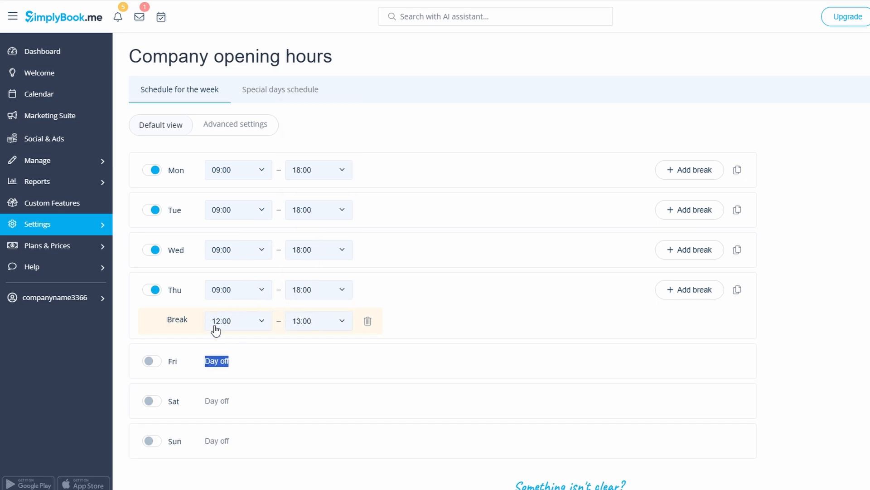
{"action": "mouse_move", "coordinate": [245, 294]}
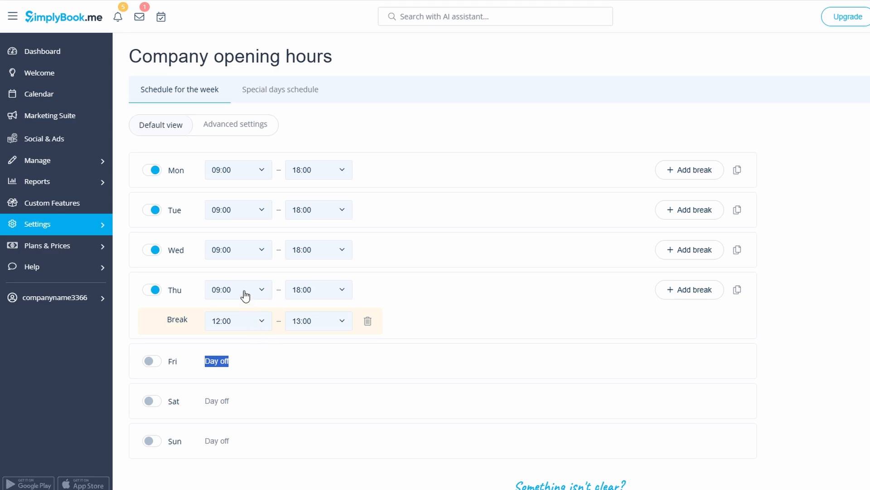
- Change Thursday's opening time to 07:00, keeping closing at 18:00
{"action": "left_click", "coordinate": [237, 289]}
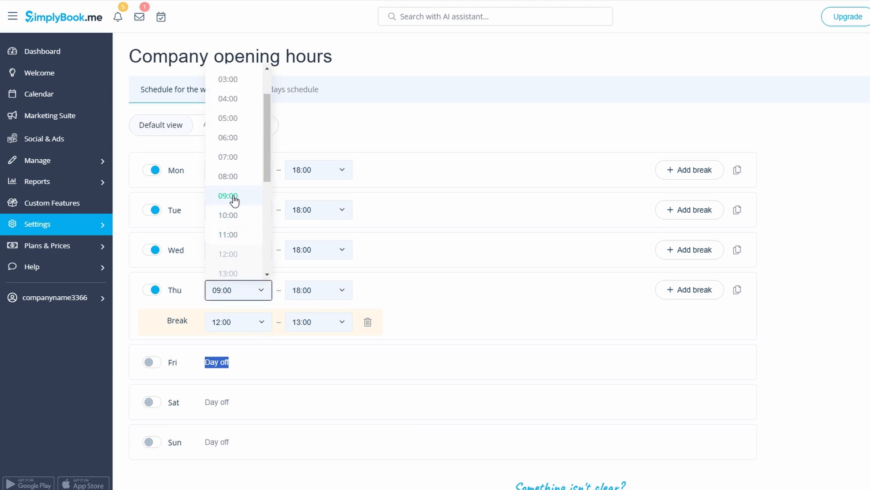
{"action": "left_click", "coordinate": [228, 156]}
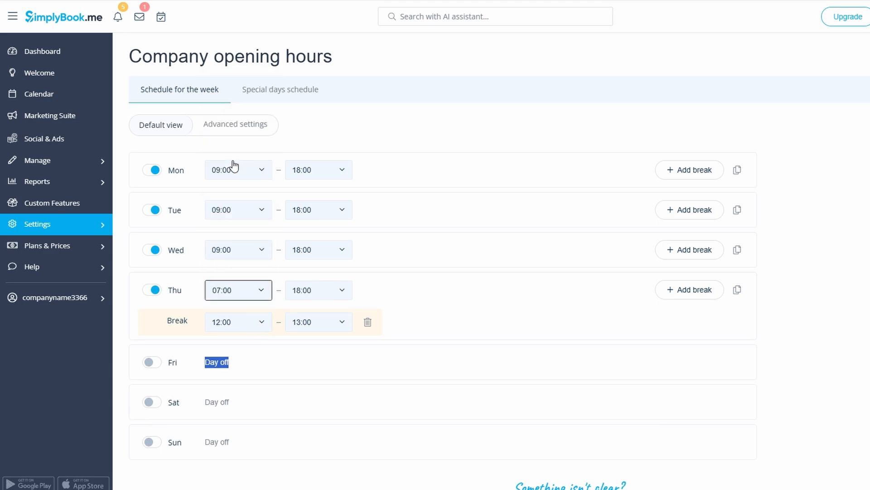
{"action": "left_click", "coordinate": [317, 289]}
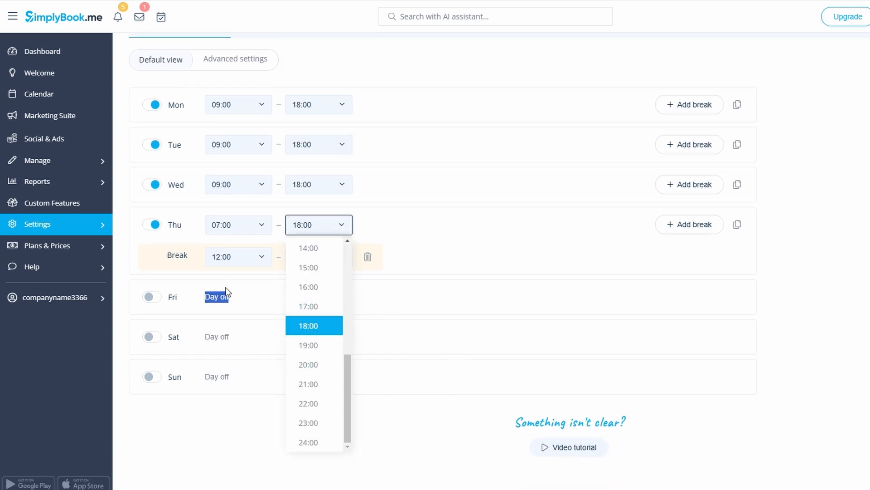
{"action": "left_click", "coordinate": [309, 256]}
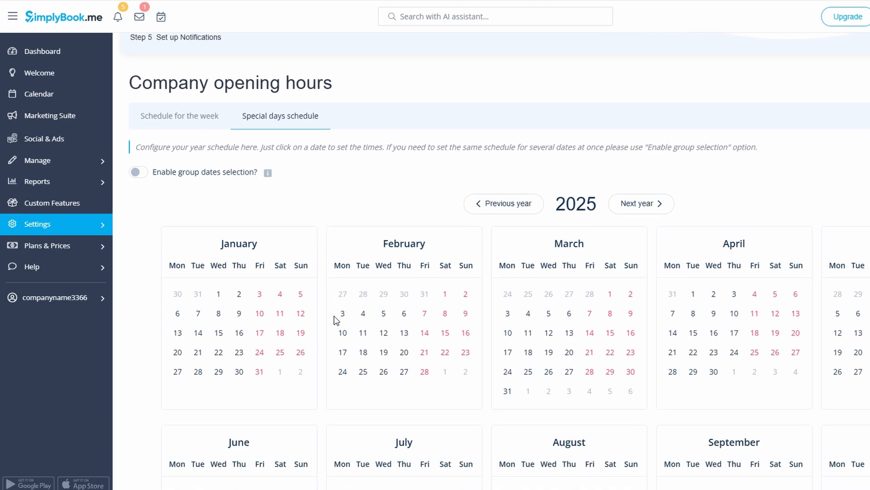
- Scroll the 2025 special-days calendar down to September
{"action": "scroll", "scroll_direction": "down", "scroll_amount": 3}
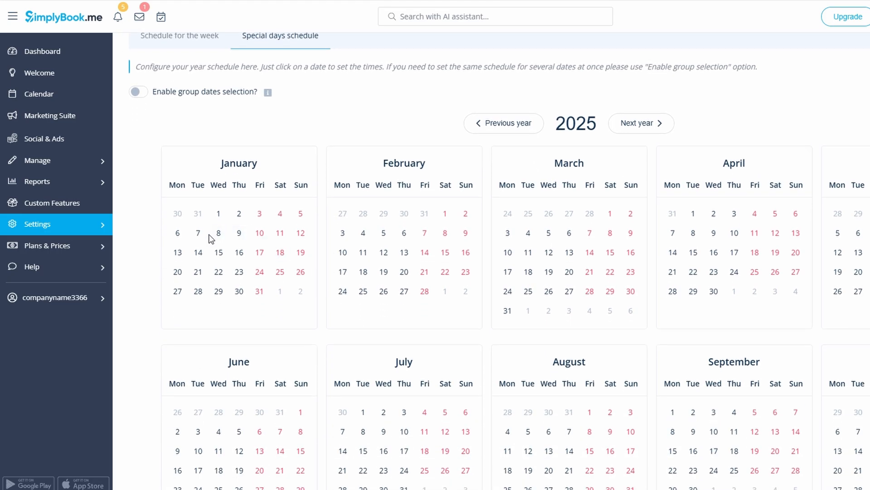
{"action": "mouse_move", "coordinate": [218, 252]}
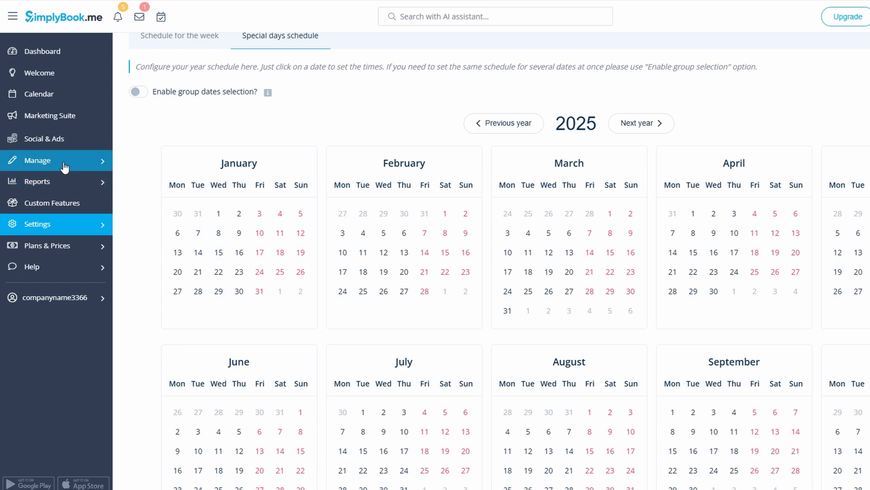
{"action": "mouse_move", "coordinate": [136, 213]}
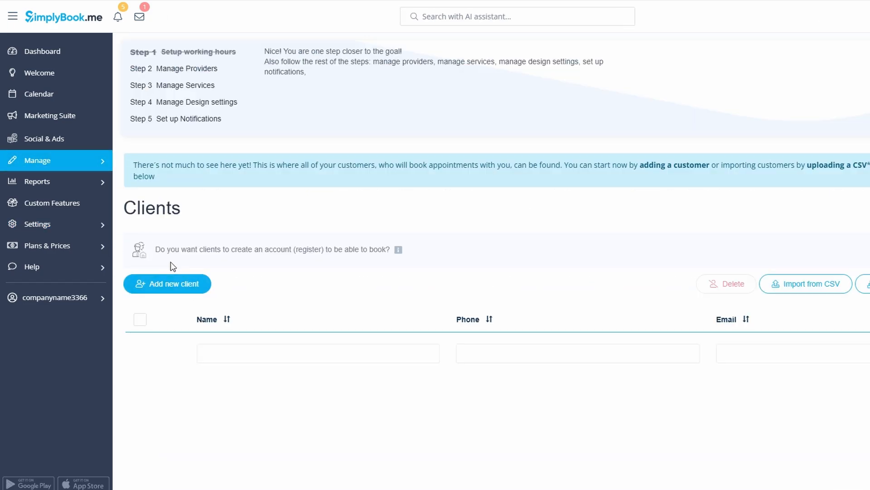
{"action": "mouse_move", "coordinate": [167, 291]}
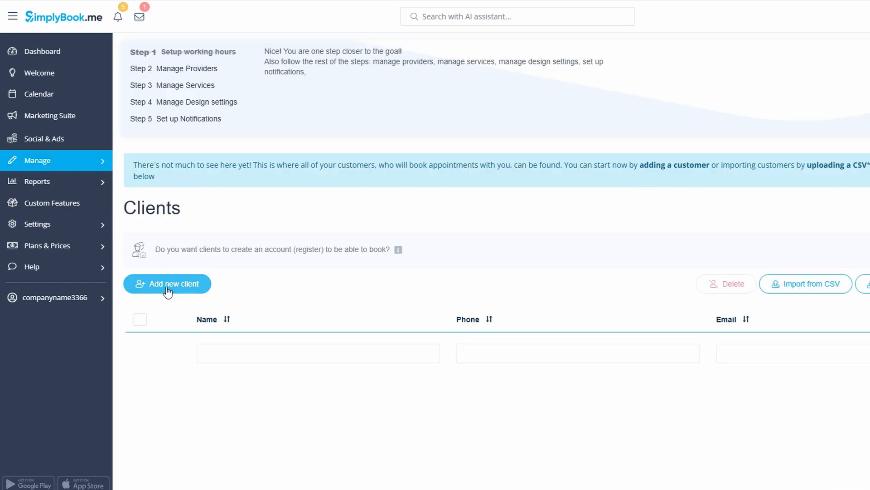
- Open the Clients page and a blank Add client form
{"action": "left_click", "coordinate": [54, 203]}
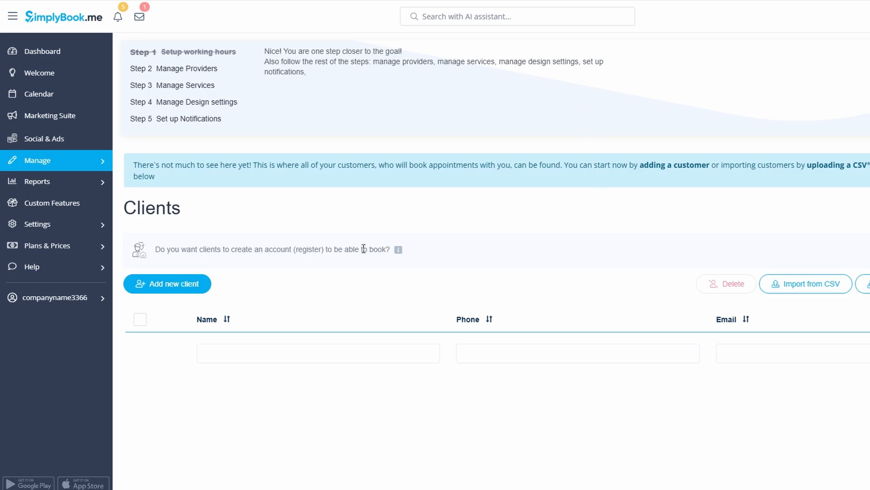
{"action": "left_click", "coordinate": [167, 283]}
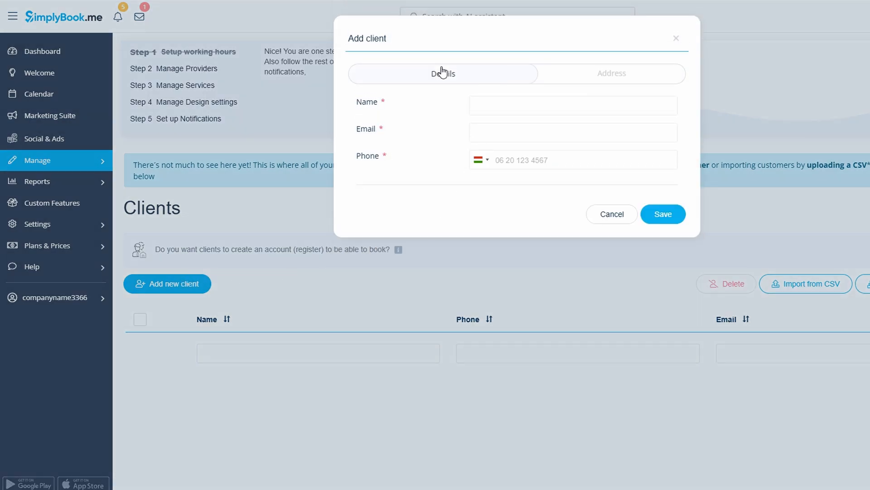
{"action": "double_click", "coordinate": [366, 102]}
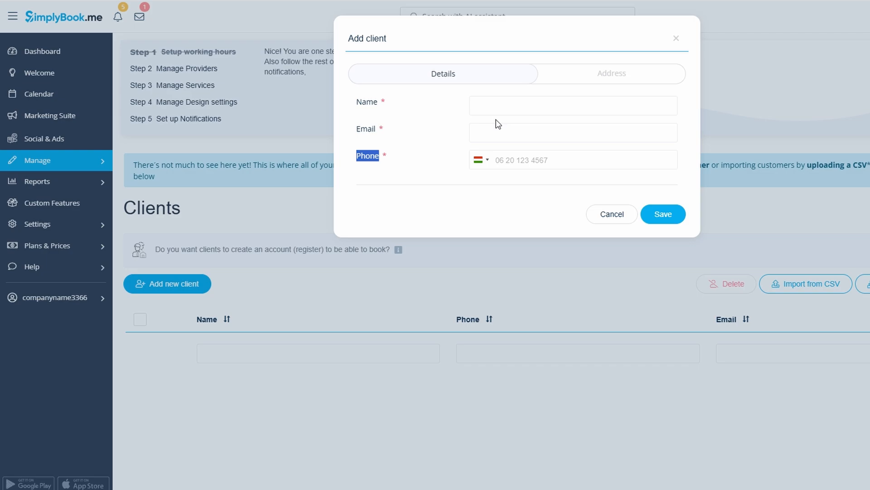
{"action": "mouse_move", "coordinate": [623, 71]}
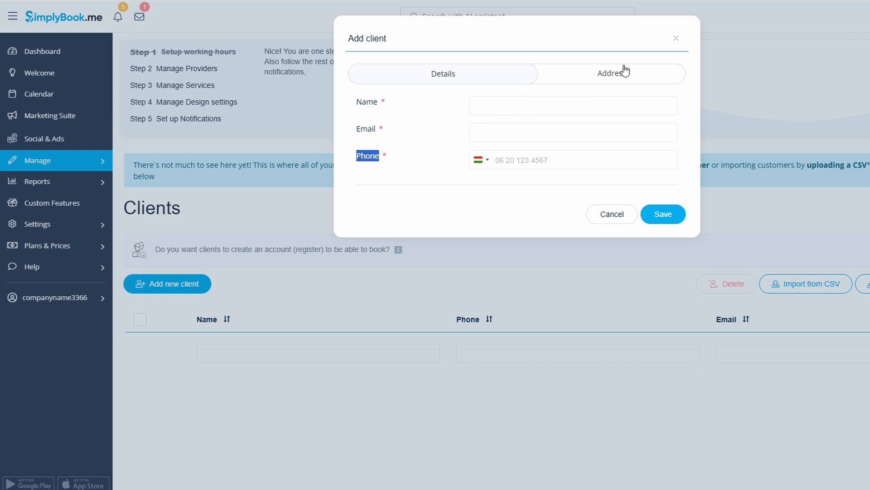
{"action": "left_click", "coordinate": [675, 37]}
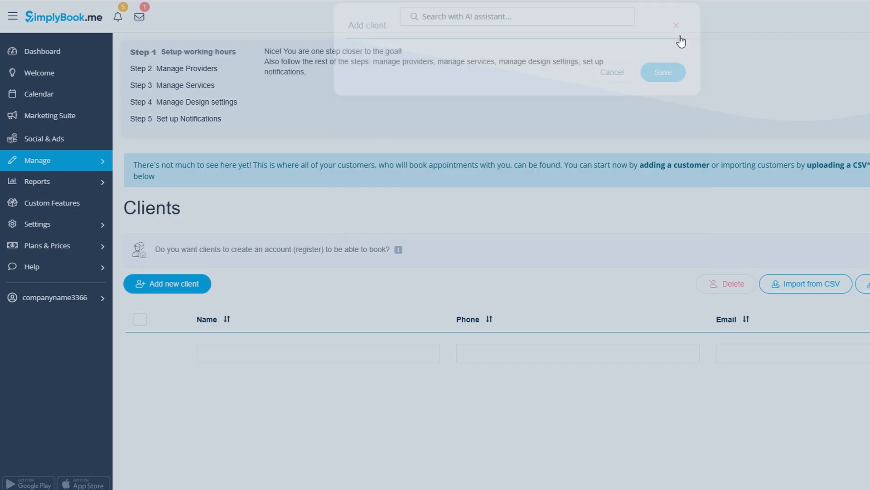
{"action": "left_click", "coordinate": [675, 25]}
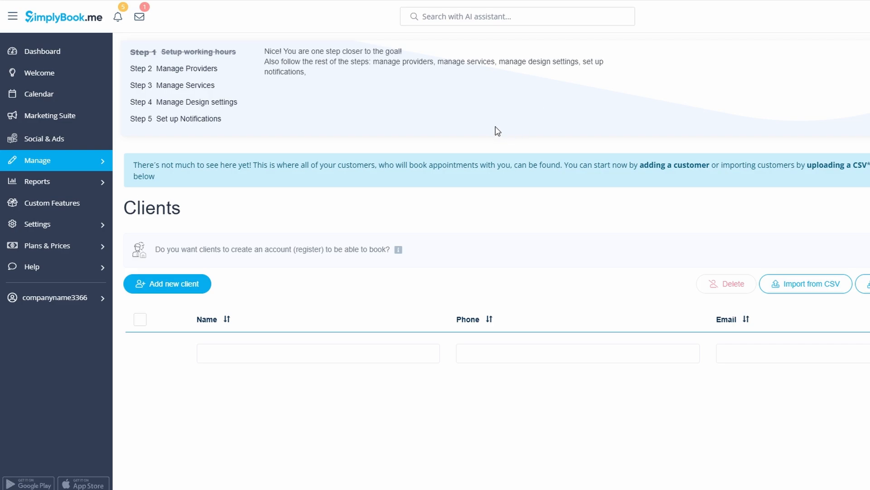
{"action": "mouse_move", "coordinate": [481, 215]}
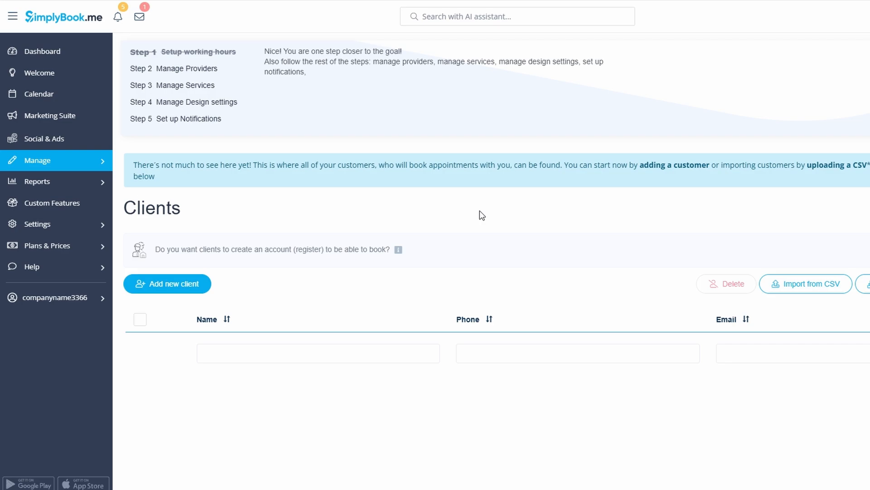
{"action": "mouse_move", "coordinate": [257, 124]}
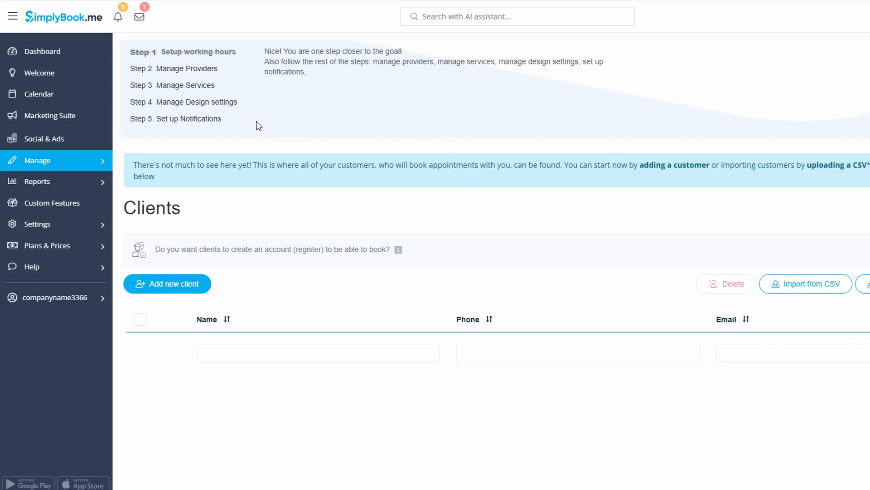
{"action": "mouse_move", "coordinate": [161, 166]}
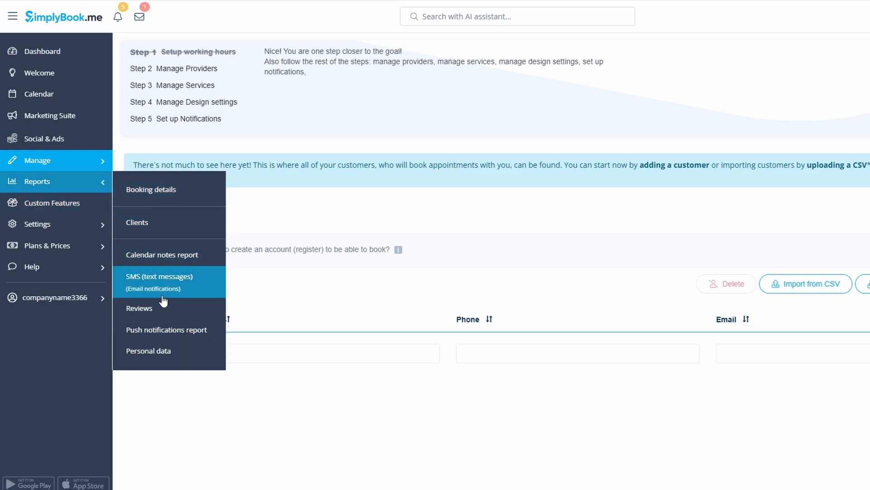
{"action": "mouse_move", "coordinate": [149, 324]}
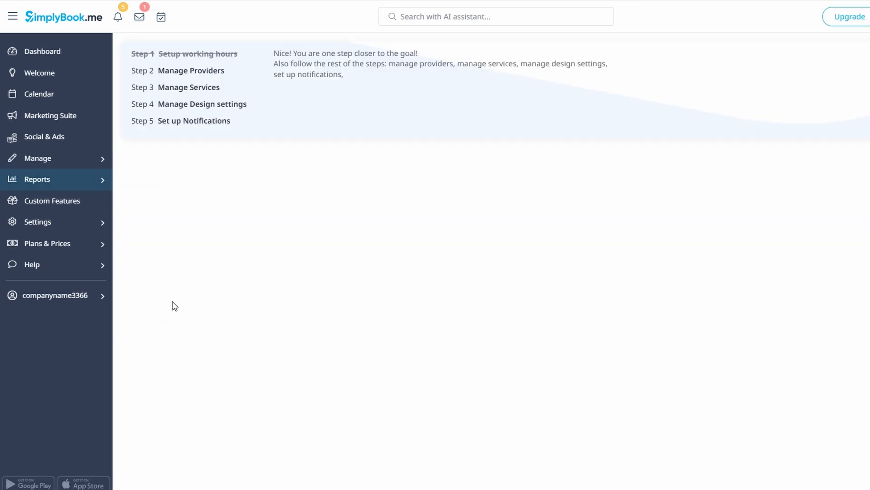
- Open the Bookings report, then reopen the reports list over it
{"action": "left_click", "coordinate": [37, 179]}
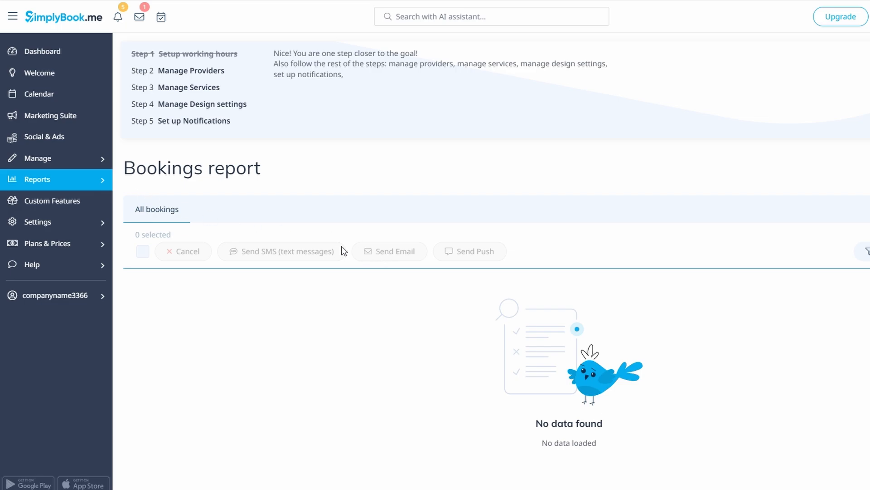
{"action": "mouse_move", "coordinate": [481, 262]}
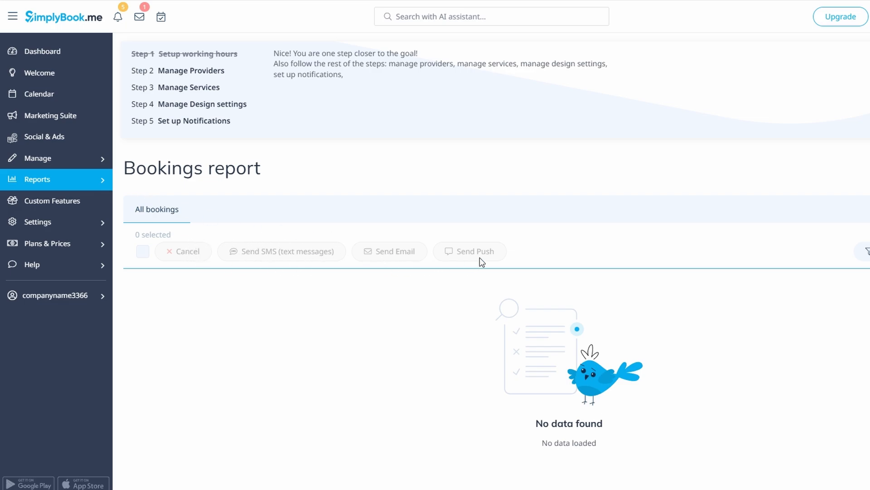
{"action": "left_click", "coordinate": [37, 179]}
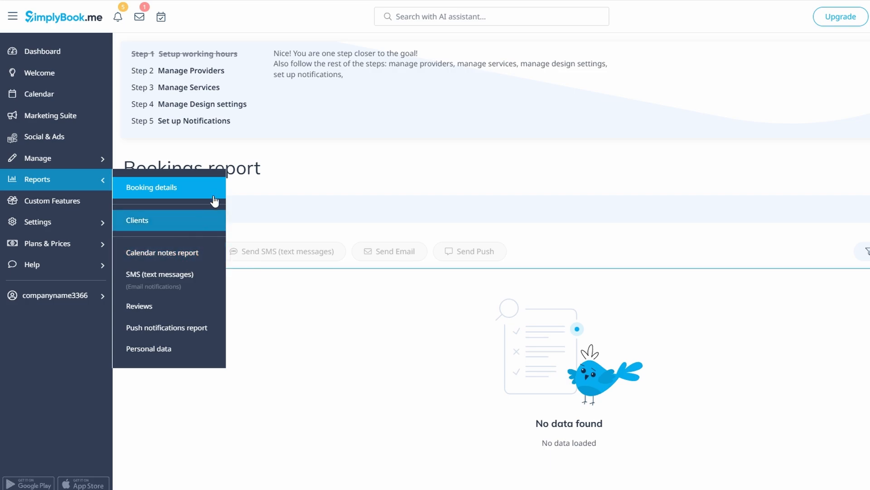
{"action": "mouse_move", "coordinate": [359, 184]}
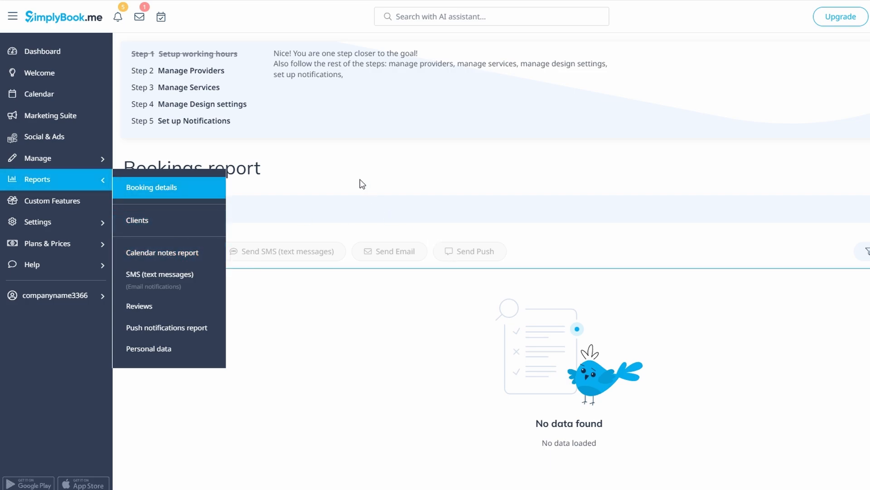